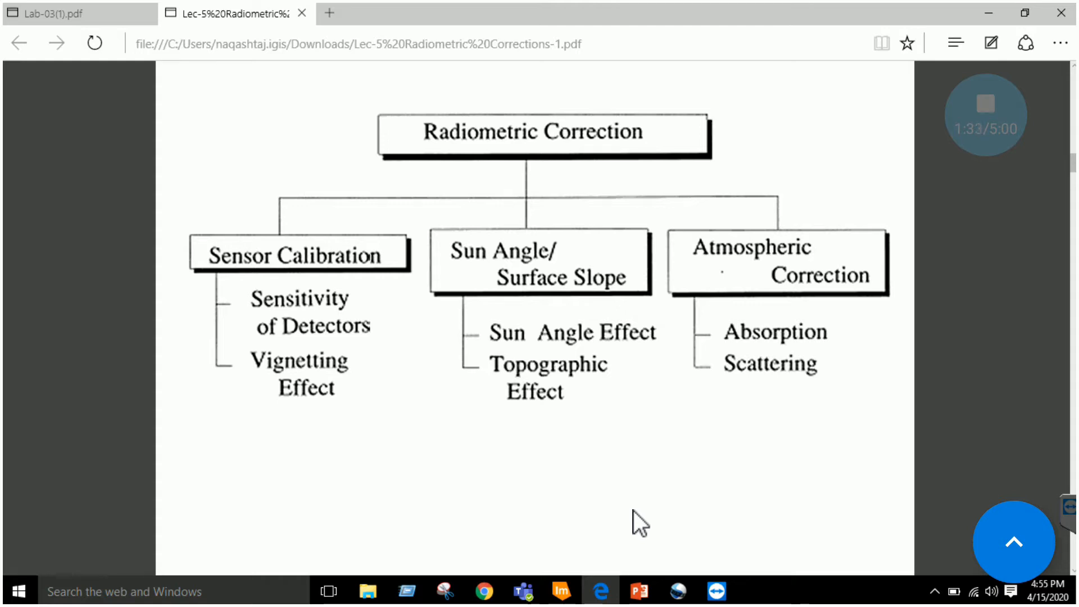
Step: Switch from the Edge lecture PDF to the PowerPoint slide deck
left_click(636, 590)
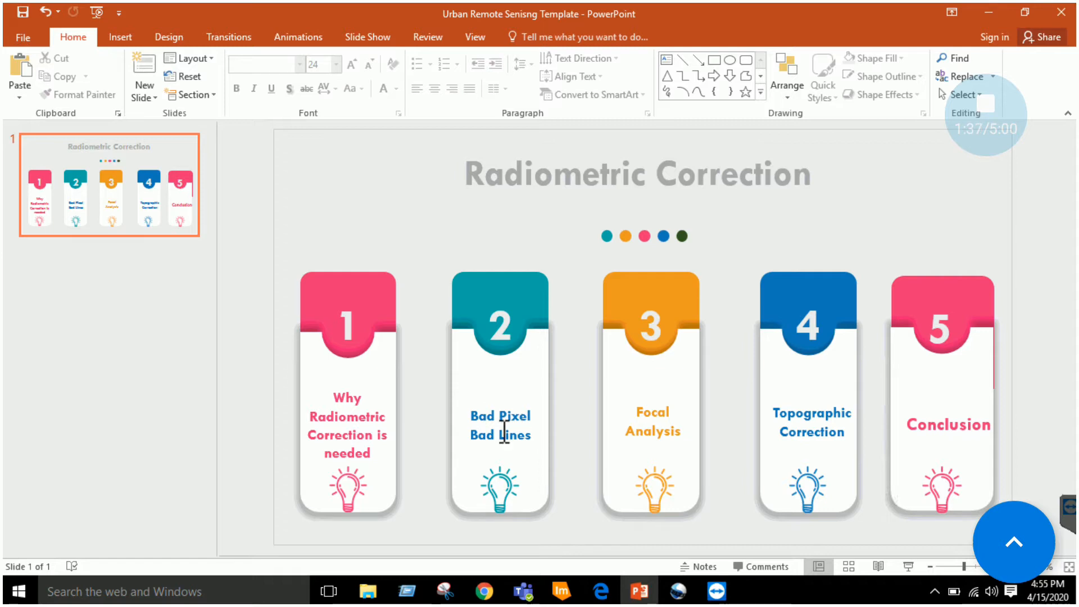
double_click(516, 435)
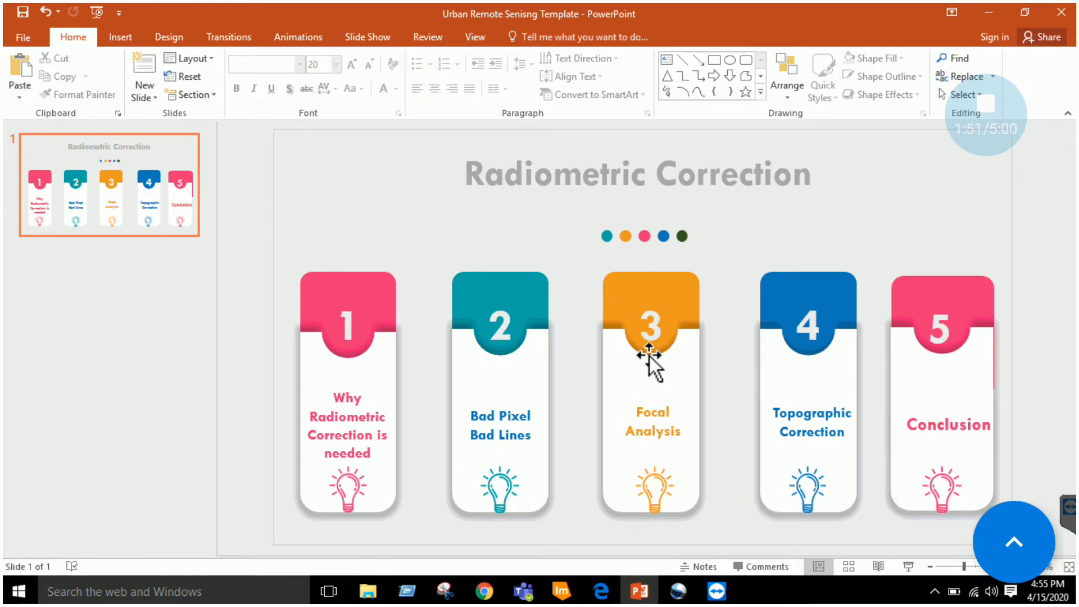
mouse_move(581, 409)
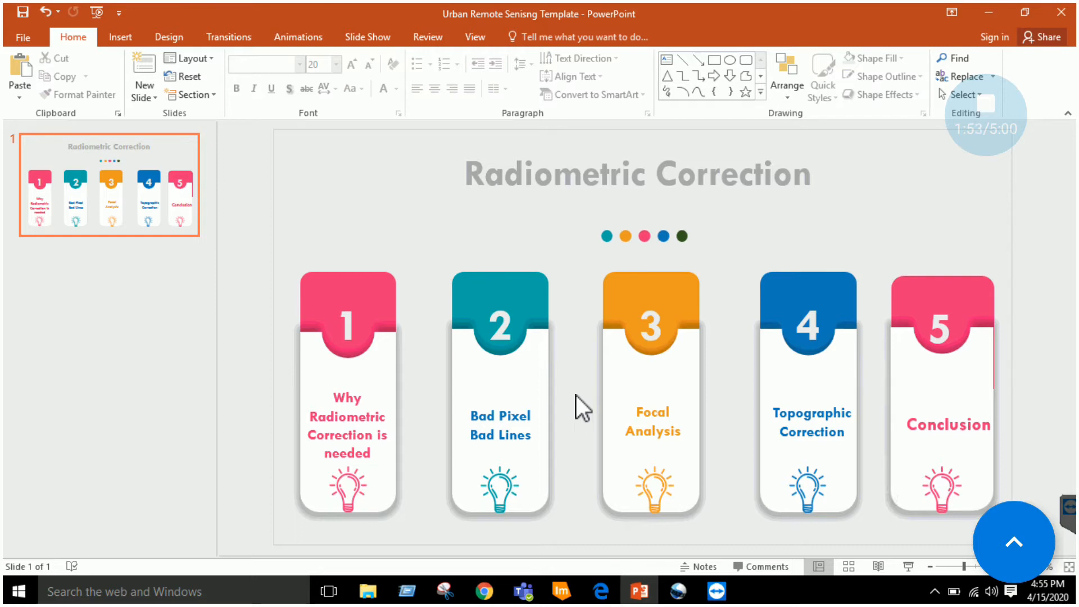
mouse_move(571, 406)
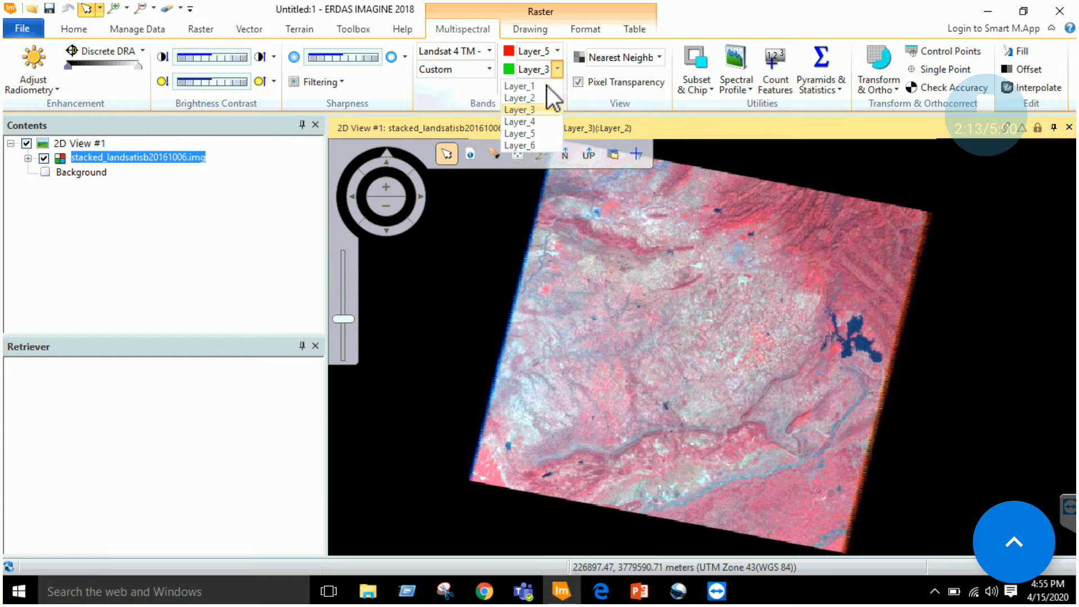
Step: Assign Layer_4 to the green channel of the stacked Landsat display
left_click(520, 121)
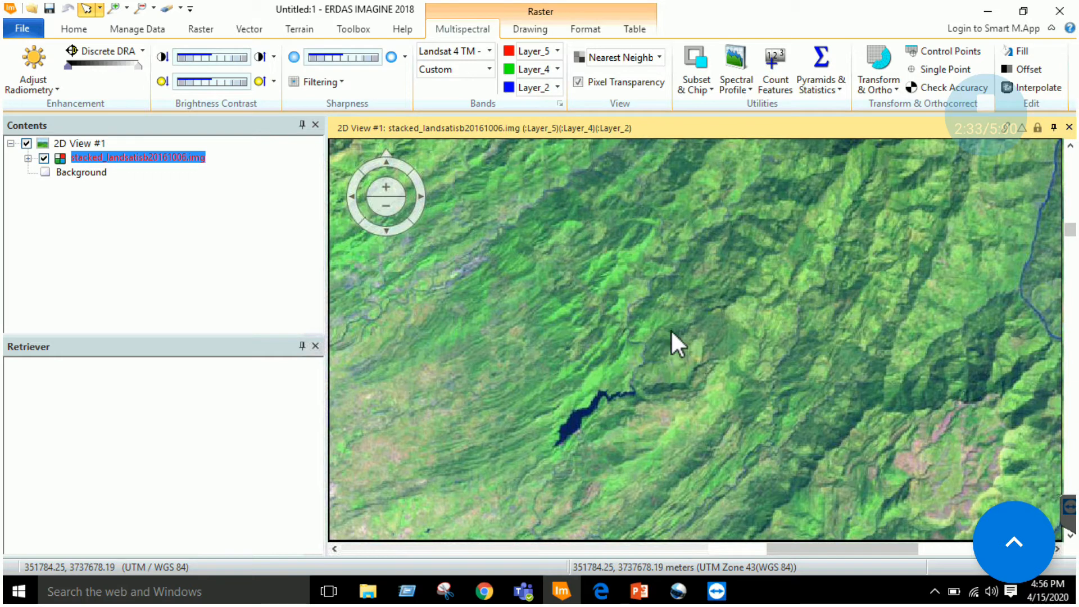
mouse_move(666, 344)
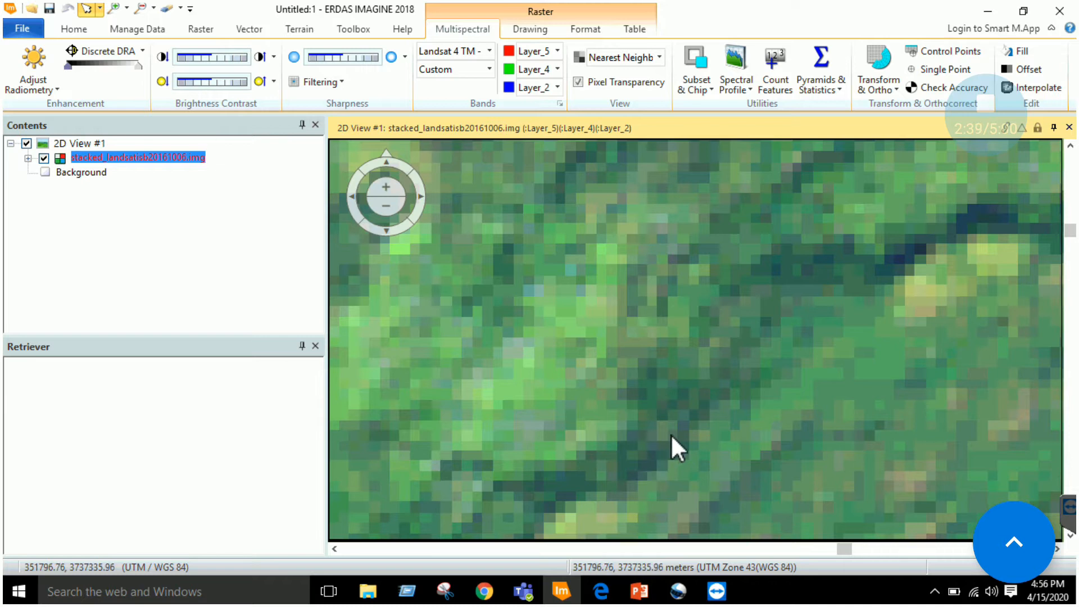
mouse_move(659, 447)
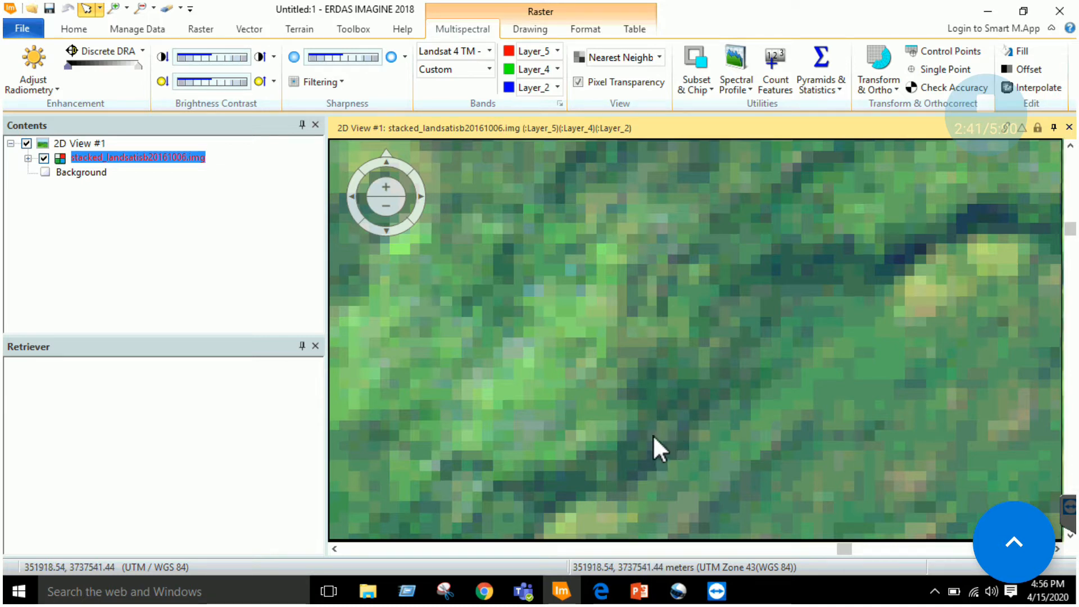
mouse_move(667, 362)
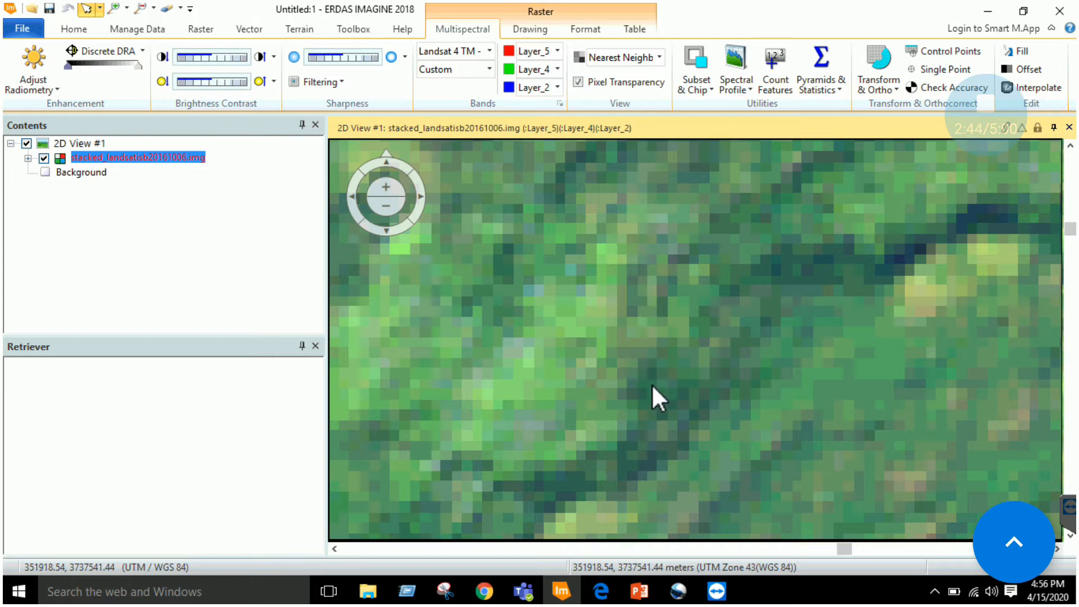
mouse_move(616, 375)
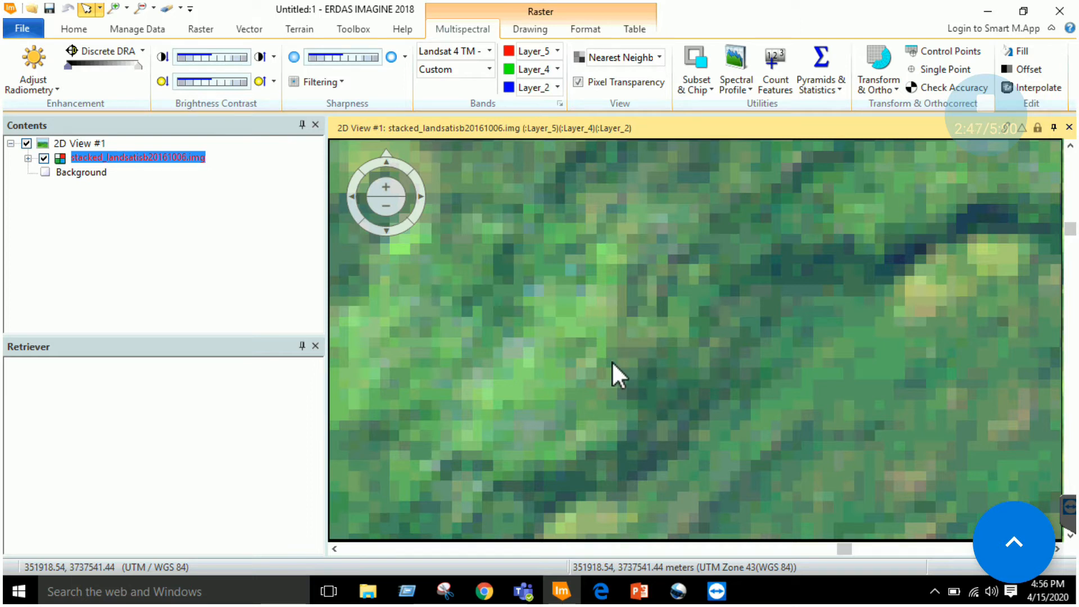
mouse_move(688, 523)
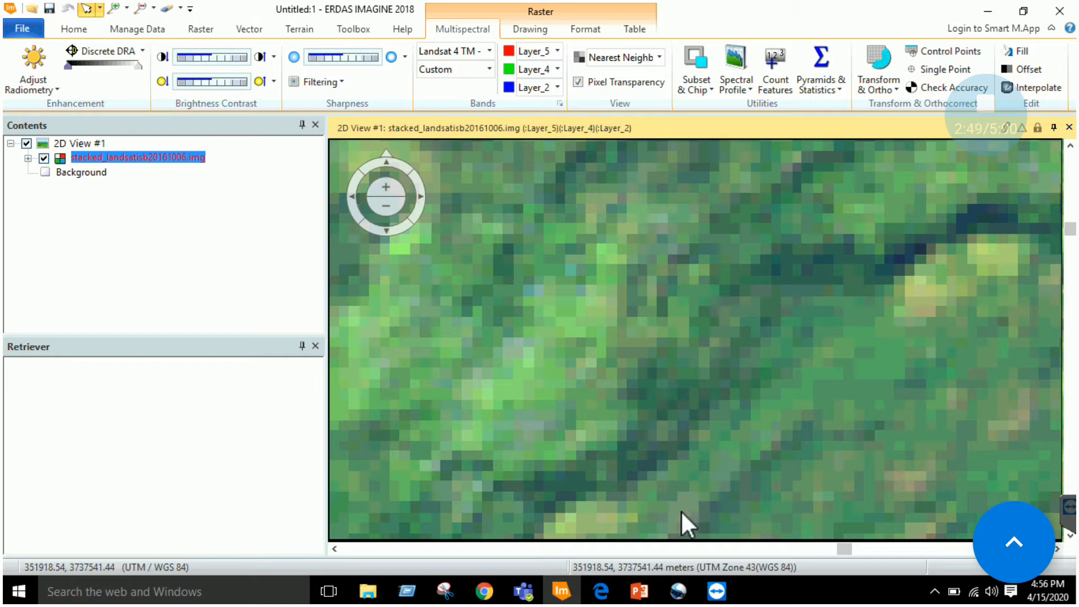
mouse_move(672, 485)
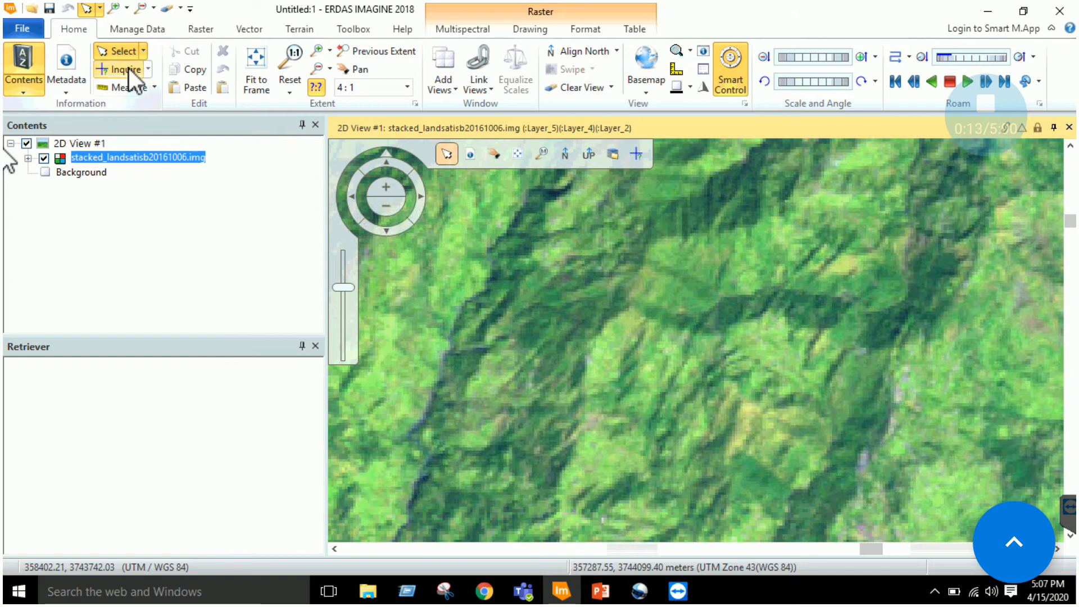
Step: Read the six-band pixel values with Inquire, then close the readout
left_click(125, 69)
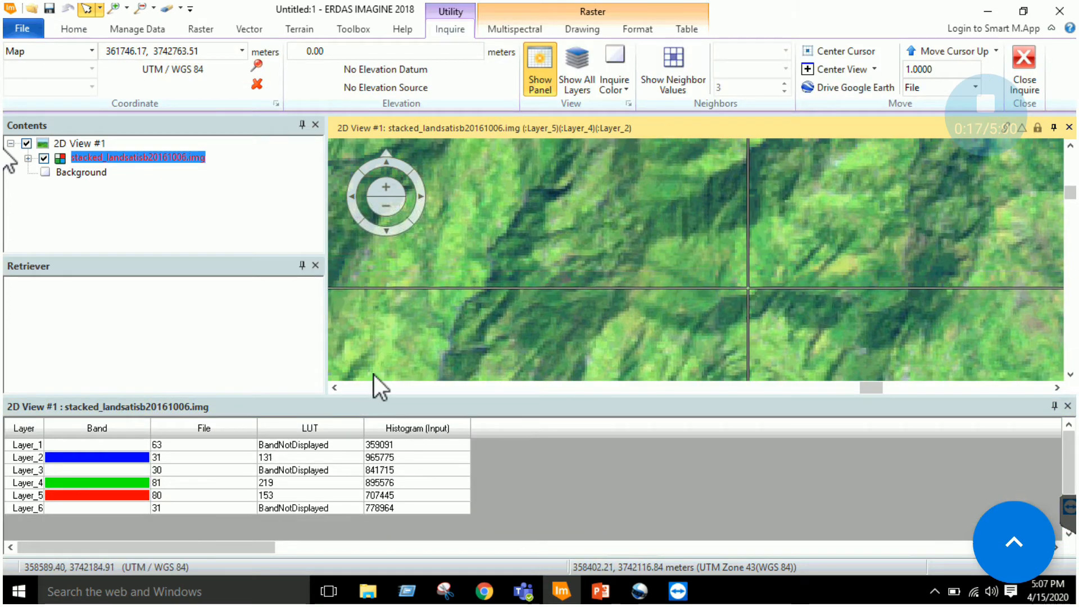
mouse_move(182, 499)
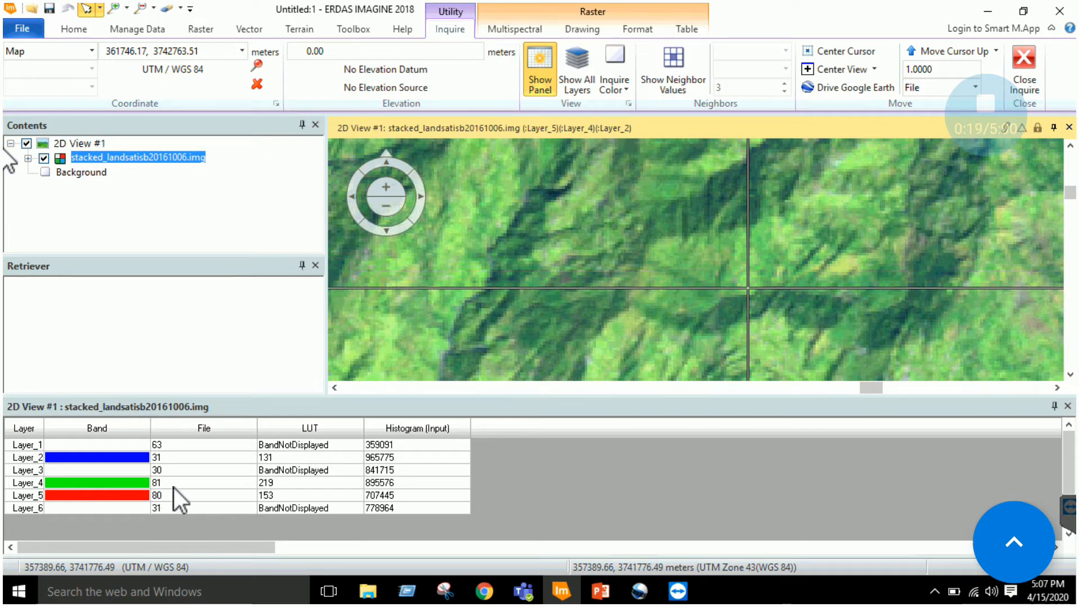
mouse_move(170, 481)
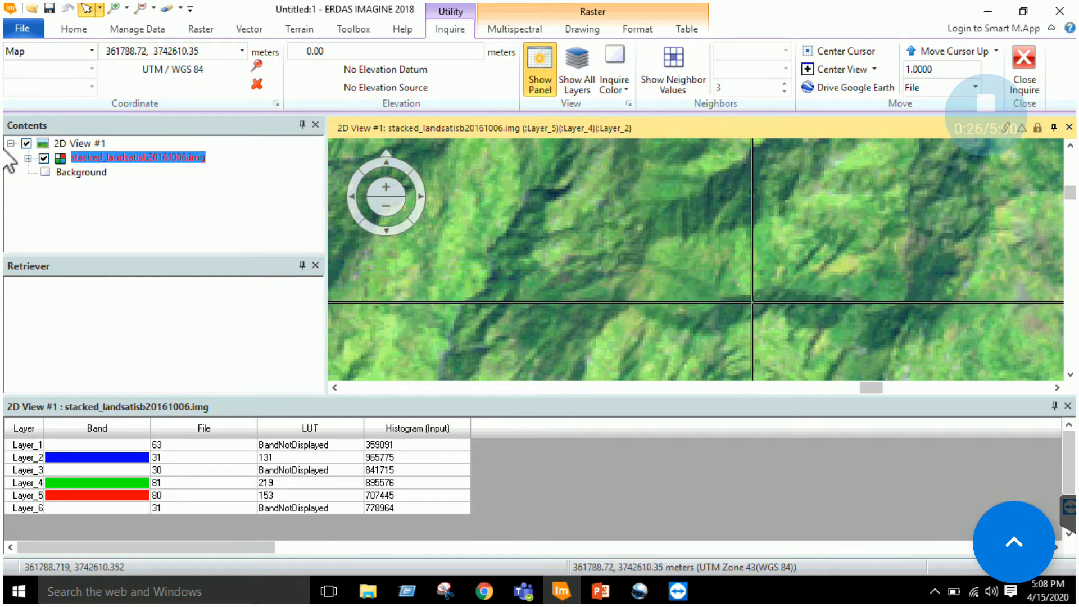
mouse_move(757, 313)
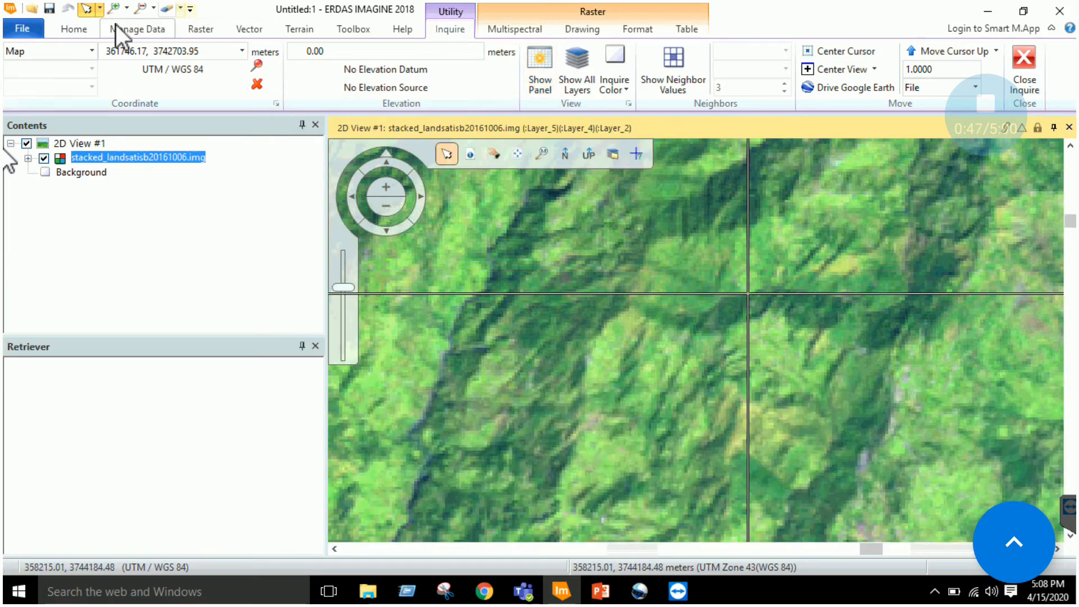
left_click(74, 28)
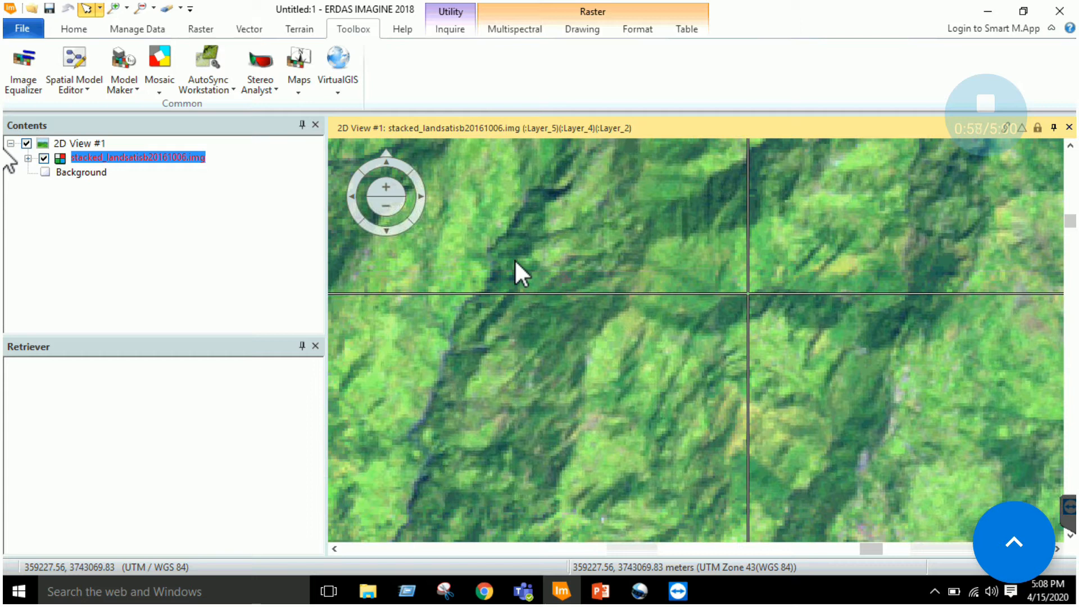
mouse_move(592, 433)
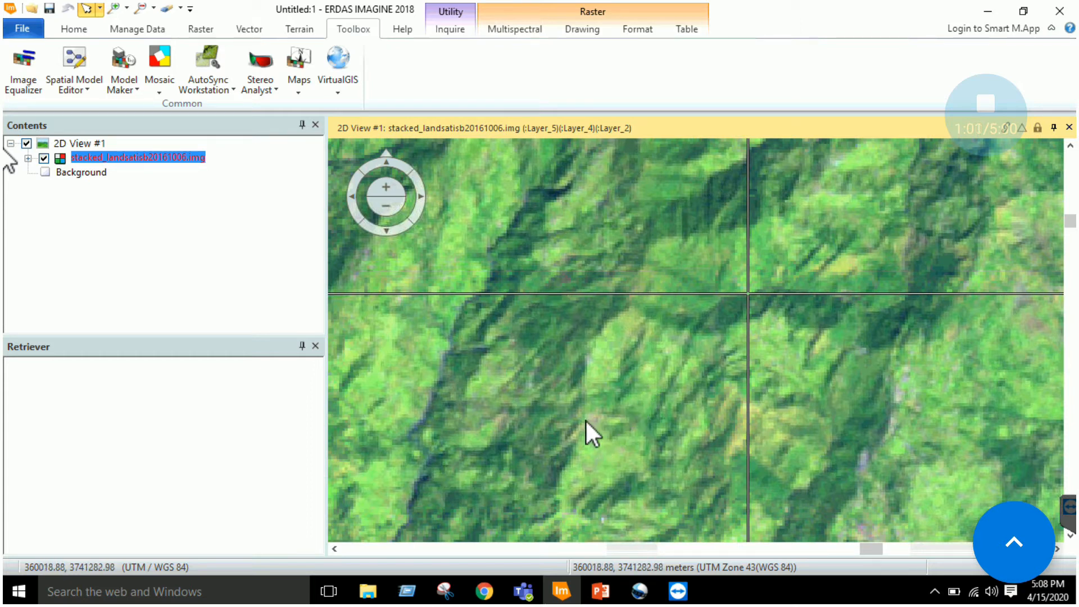
mouse_move(577, 369)
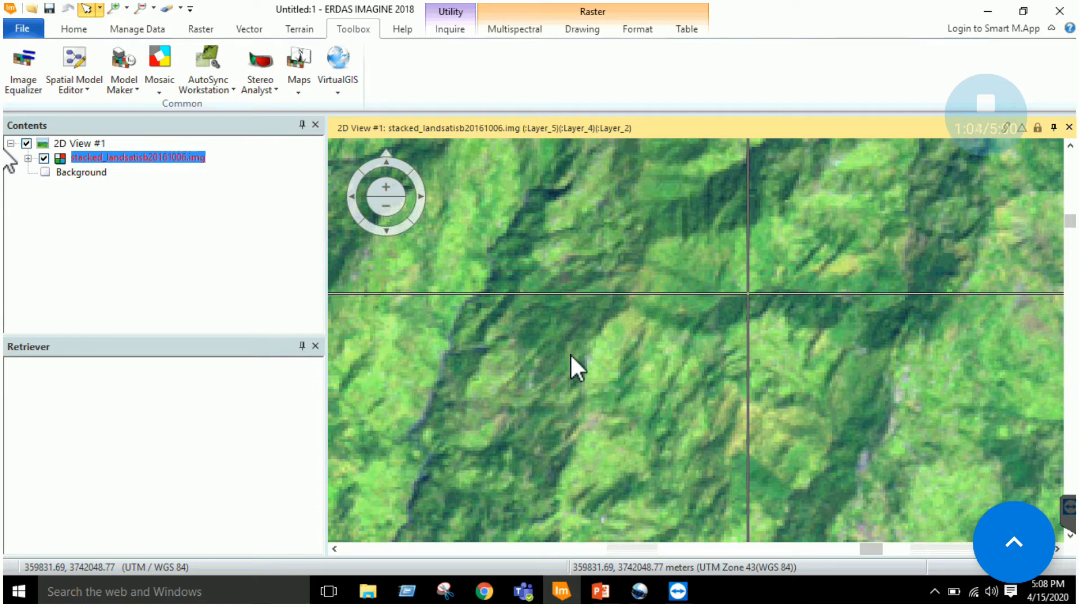
Step: Start a new blank spatial model in Model Maker
left_click(123, 65)
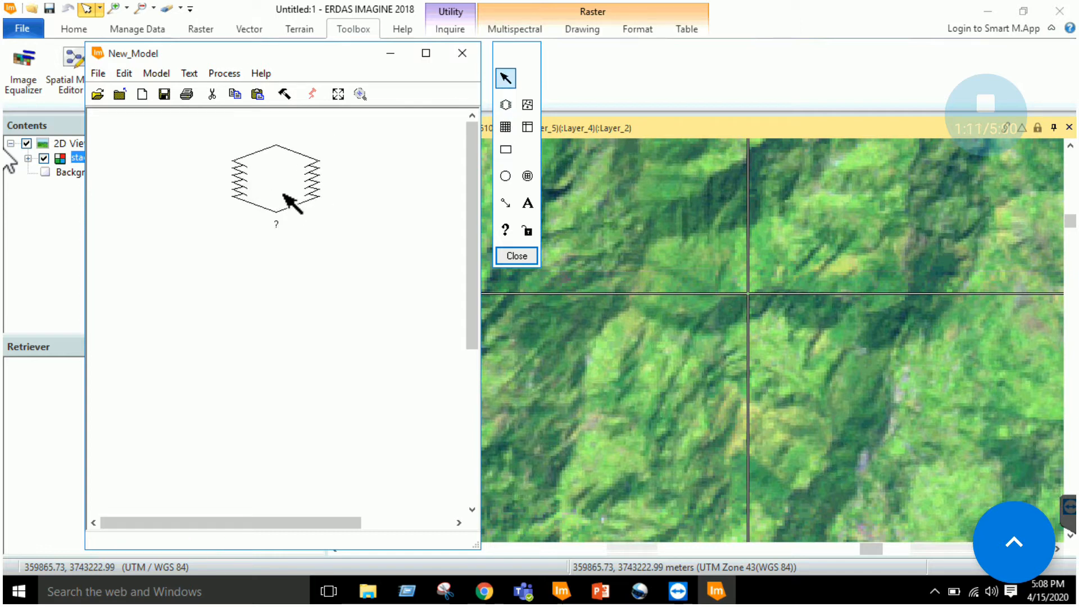
Step: Set stacked_landsatisb20161006.img as the model's input raster and open the function definition
left_click(506, 176)
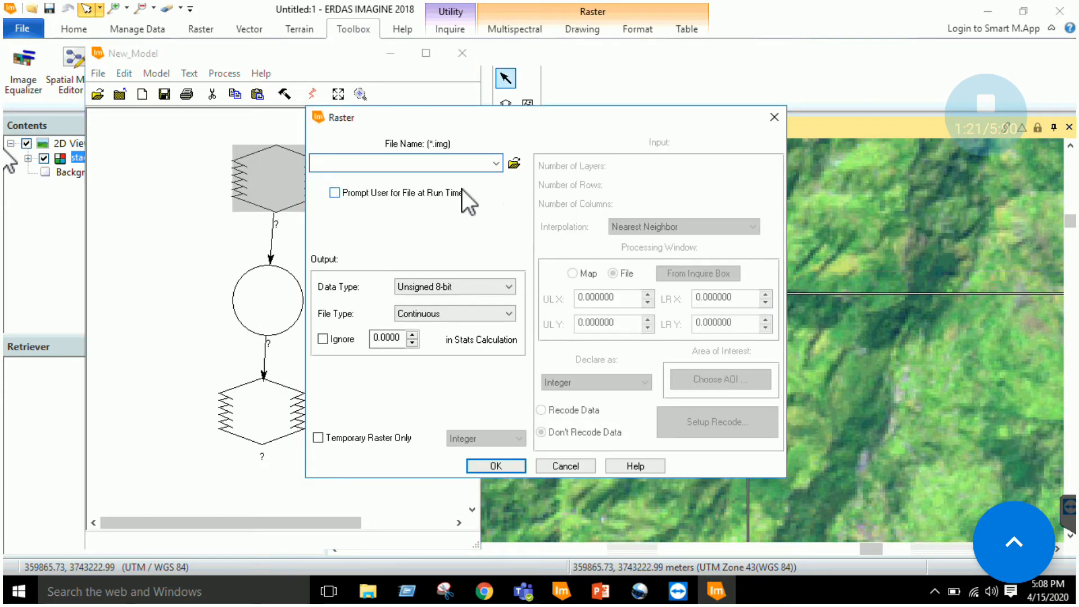
left_click(515, 163)
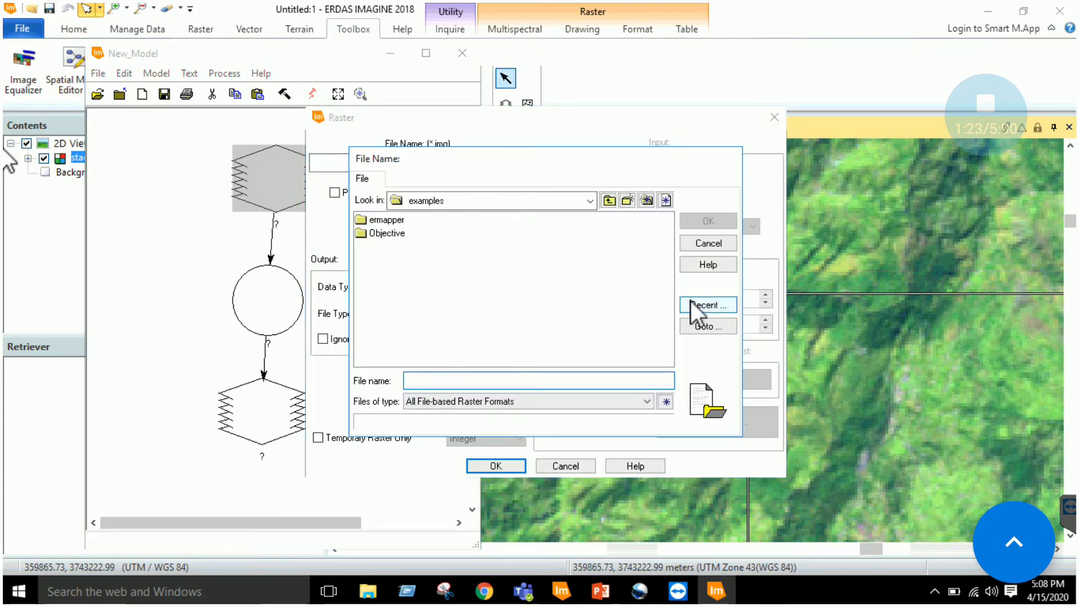
left_click(708, 304)
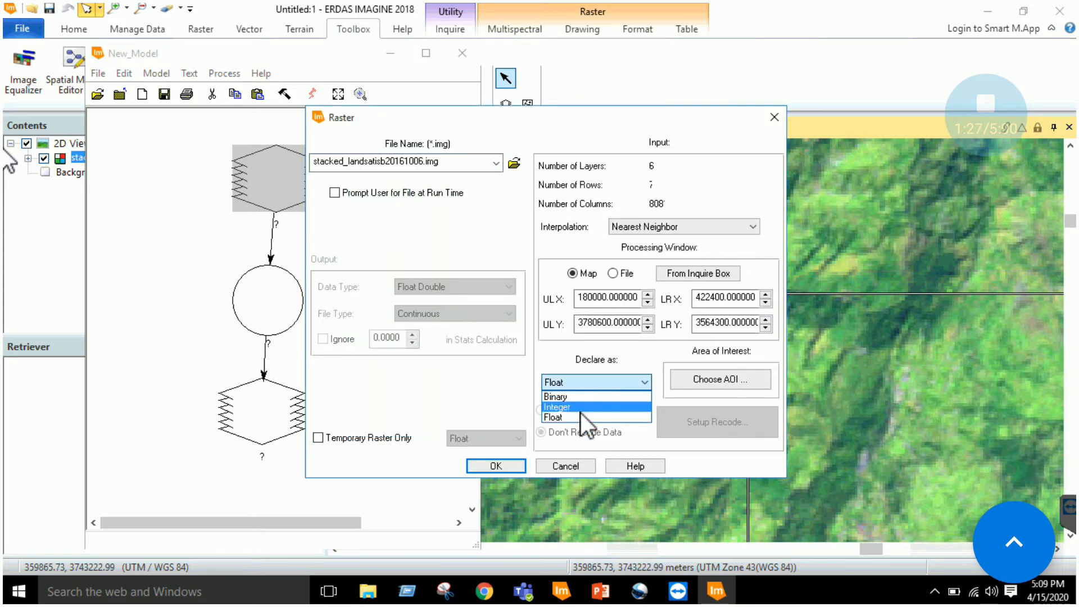
left_click(495, 466)
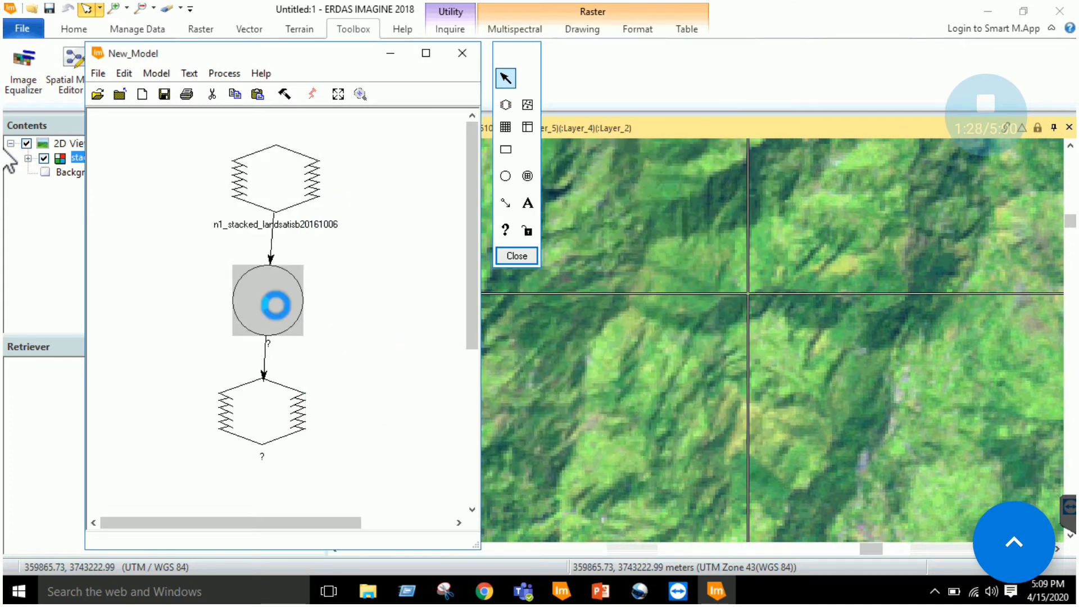
double_click(267, 301)
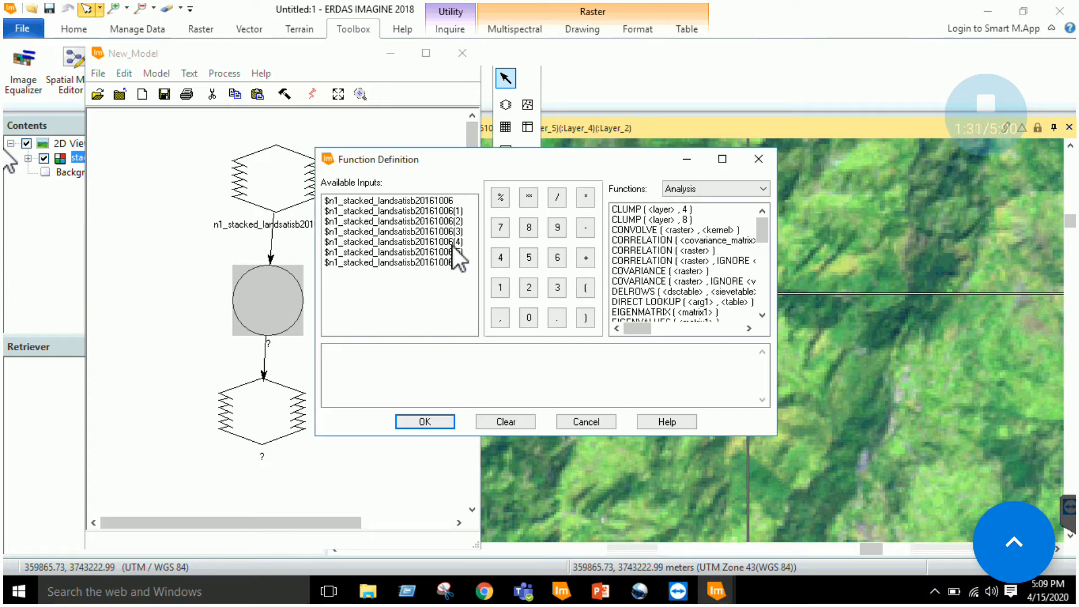
Step: Define the function as band 4 / band 3 of the stacked scene
left_click(398, 241)
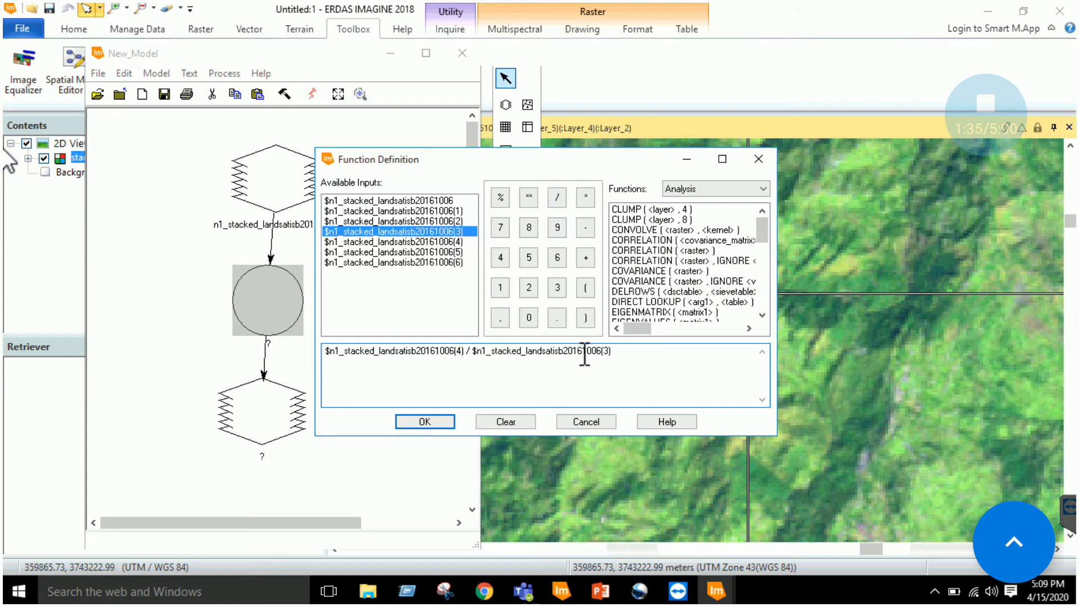
left_click(424, 421)
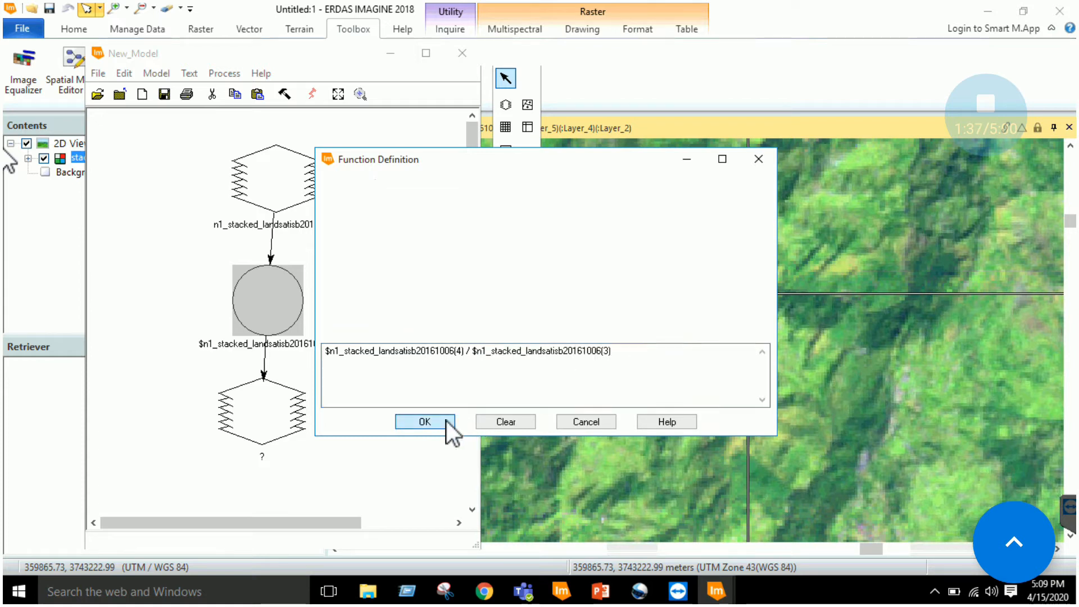
left_click(424, 421)
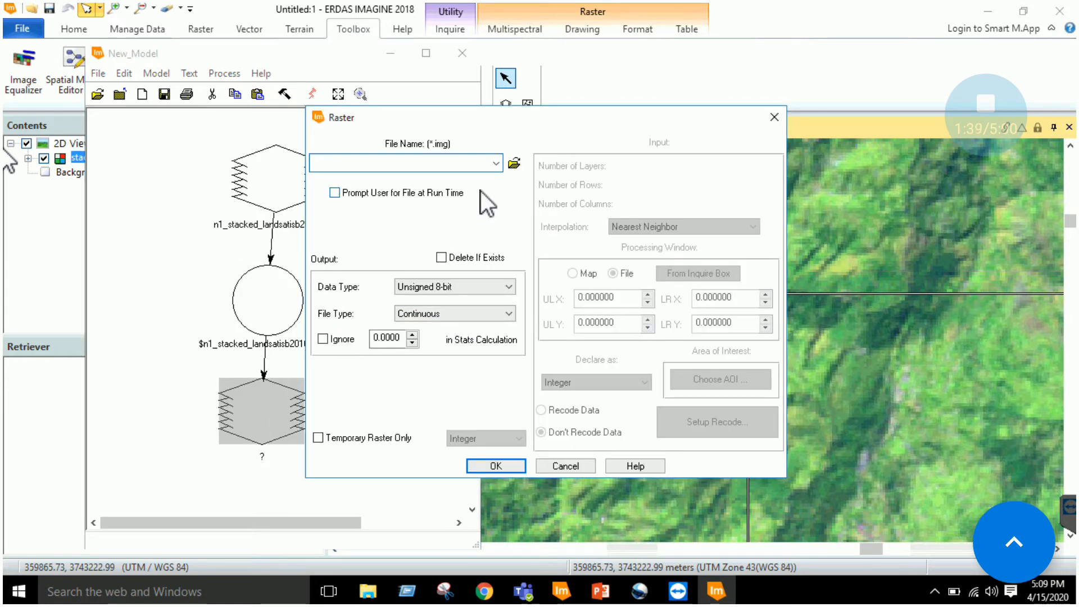
Step: Name the output raster ratio.img with Float Double data type
left_click(515, 163)
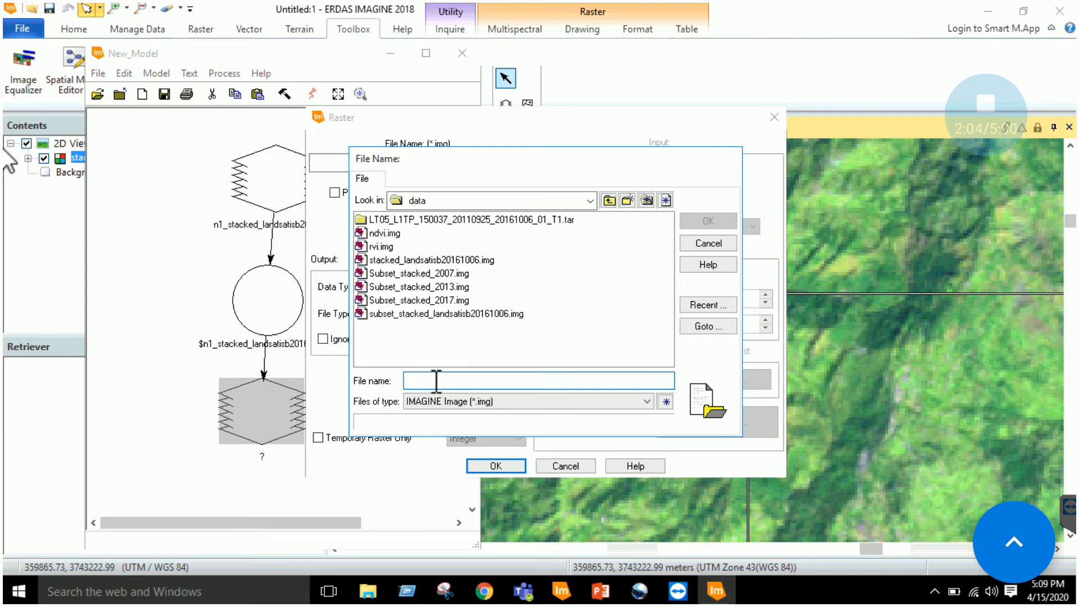
type("rati")
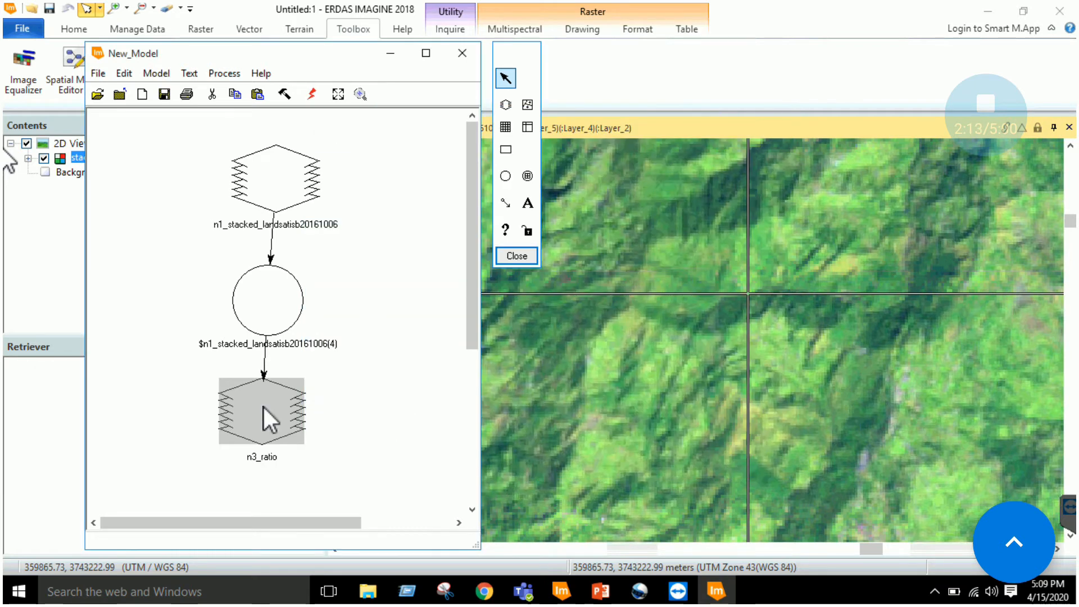
double_click(260, 410)
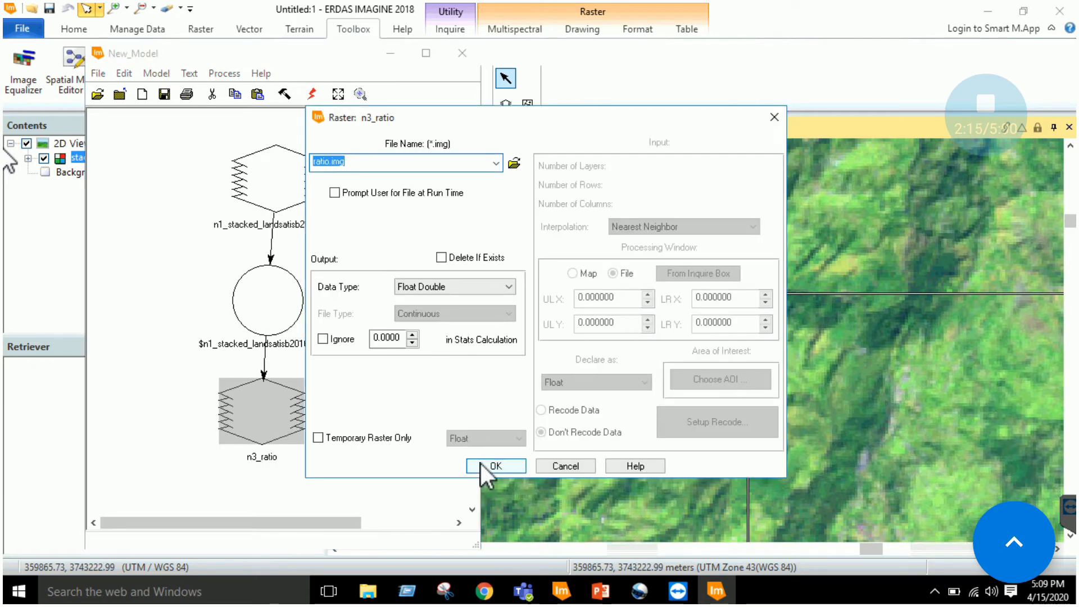
left_click(495, 466)
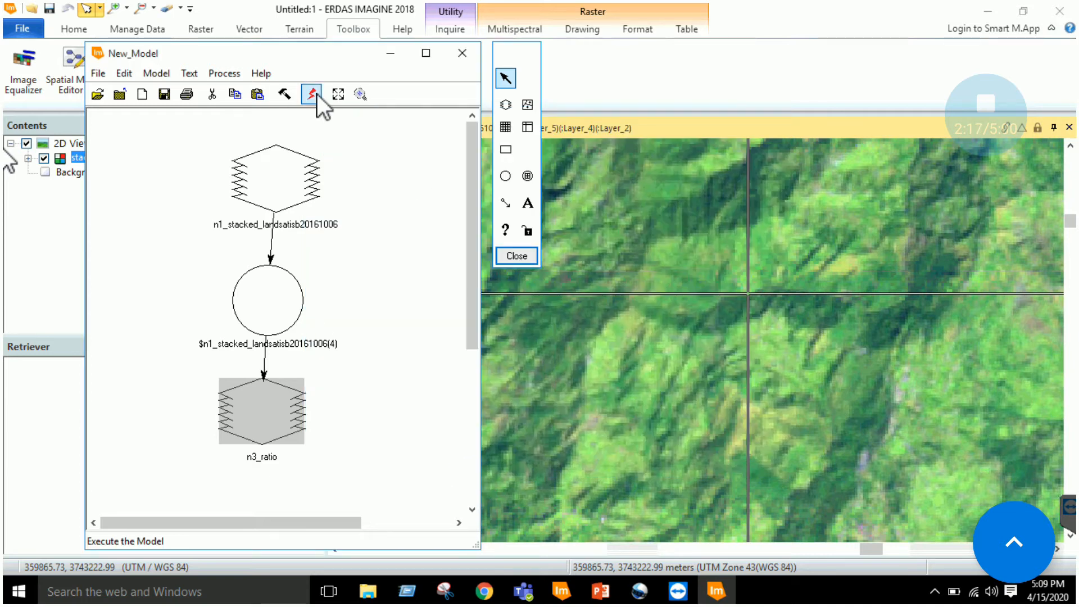
Step: Execute the ratio model, inquire a pixel, and hide the stacked Landsat layer
left_click(311, 95)
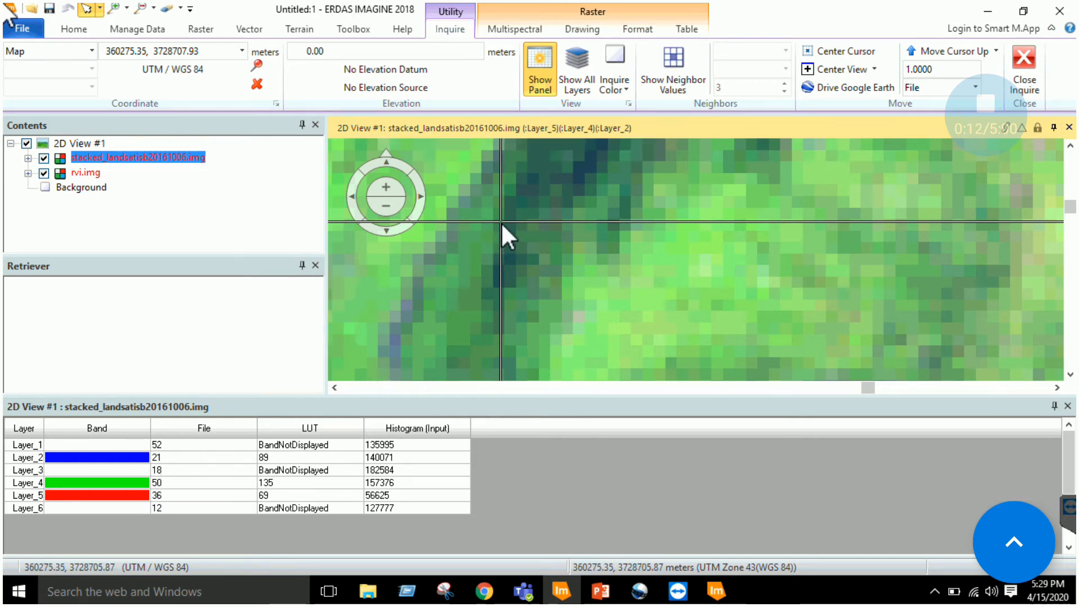
left_click(479, 237)
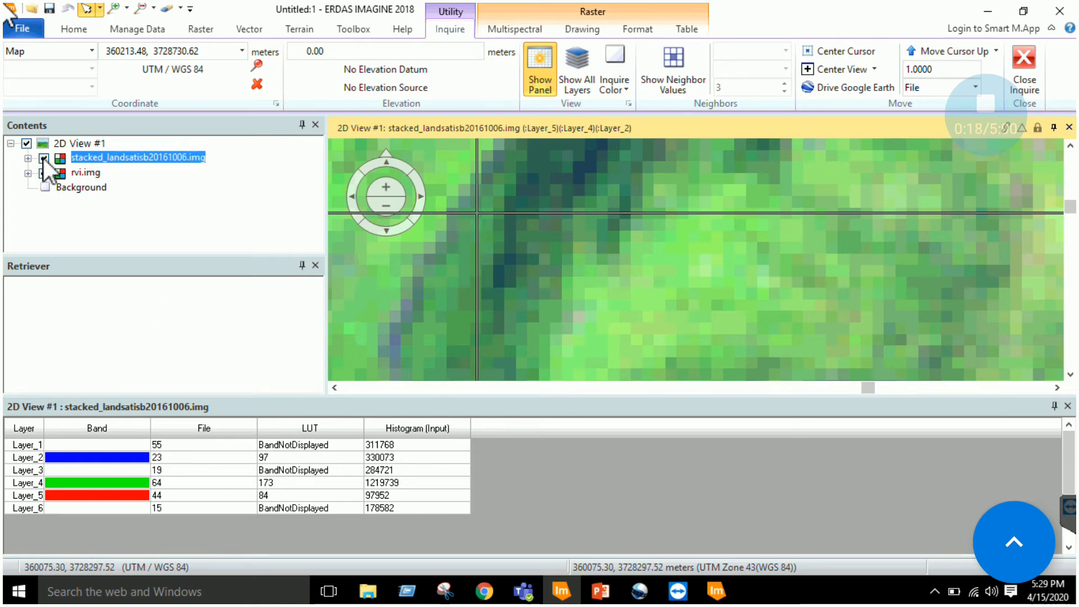
left_click(44, 172)
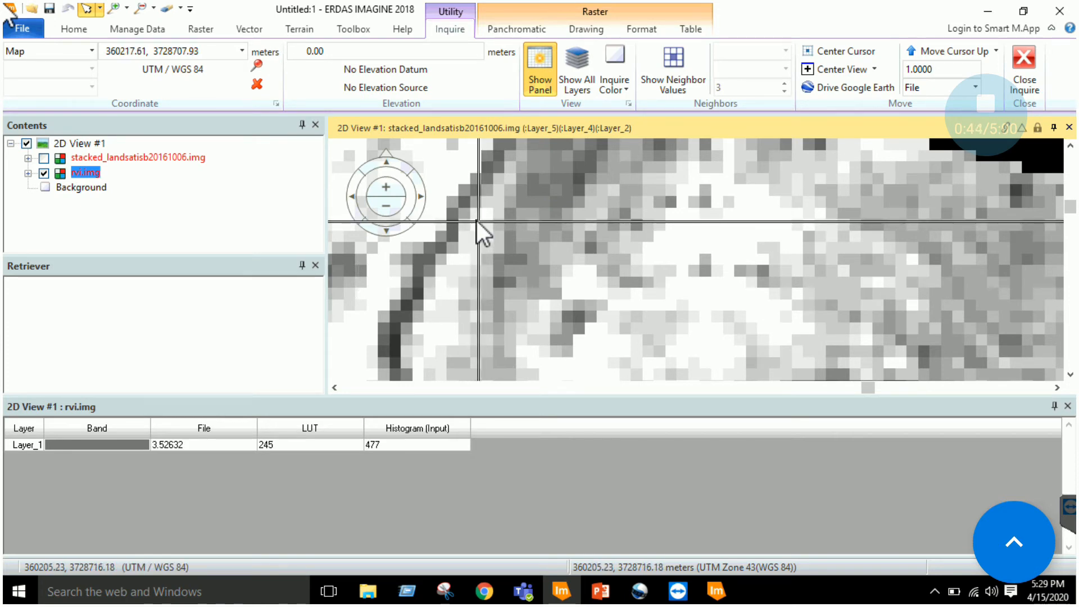
mouse_move(477, 272)
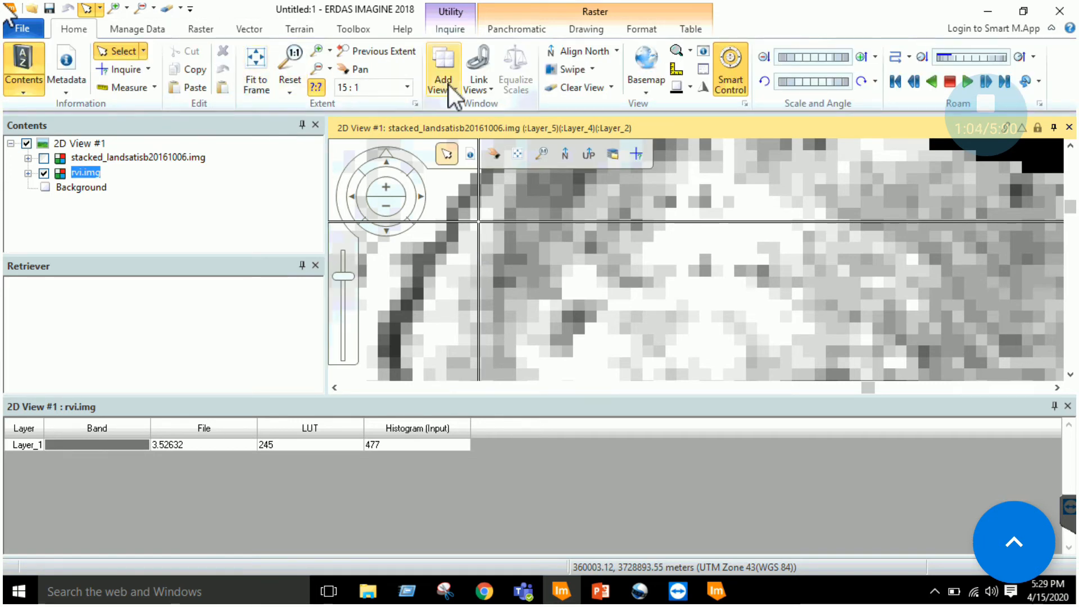
Step: Add a second view and load stacked_landsatisb20161006.img into 2D View #2
left_click(442, 65)
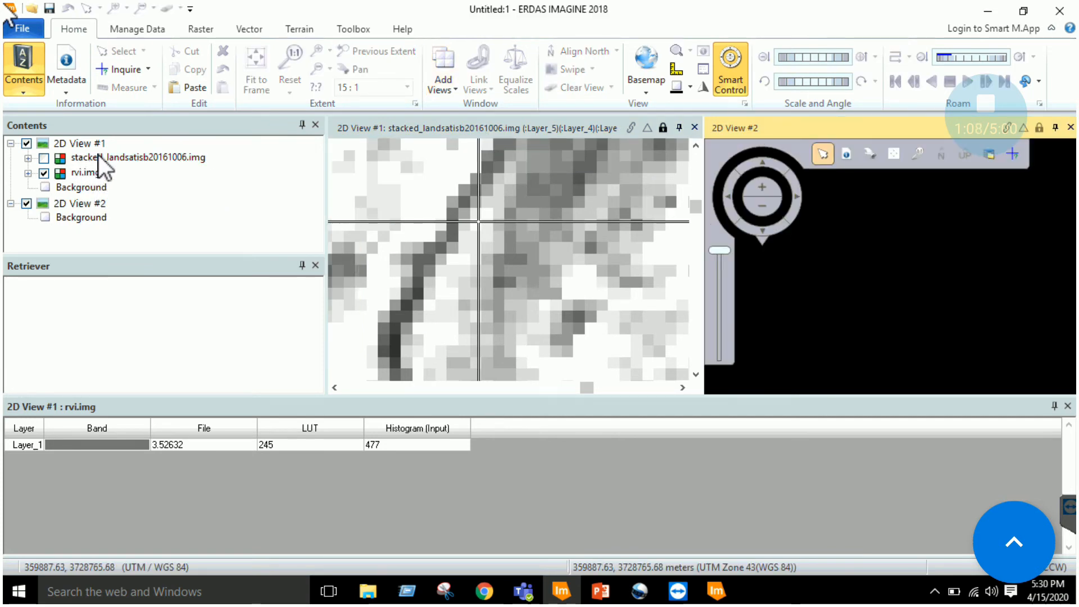
left_click(80, 203)
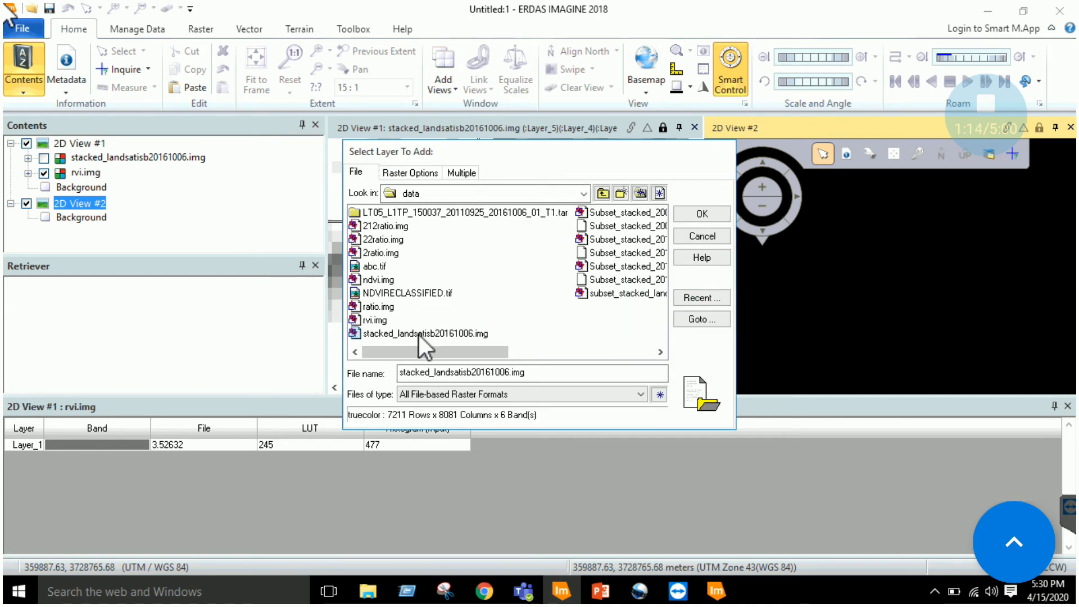
left_click(700, 214)
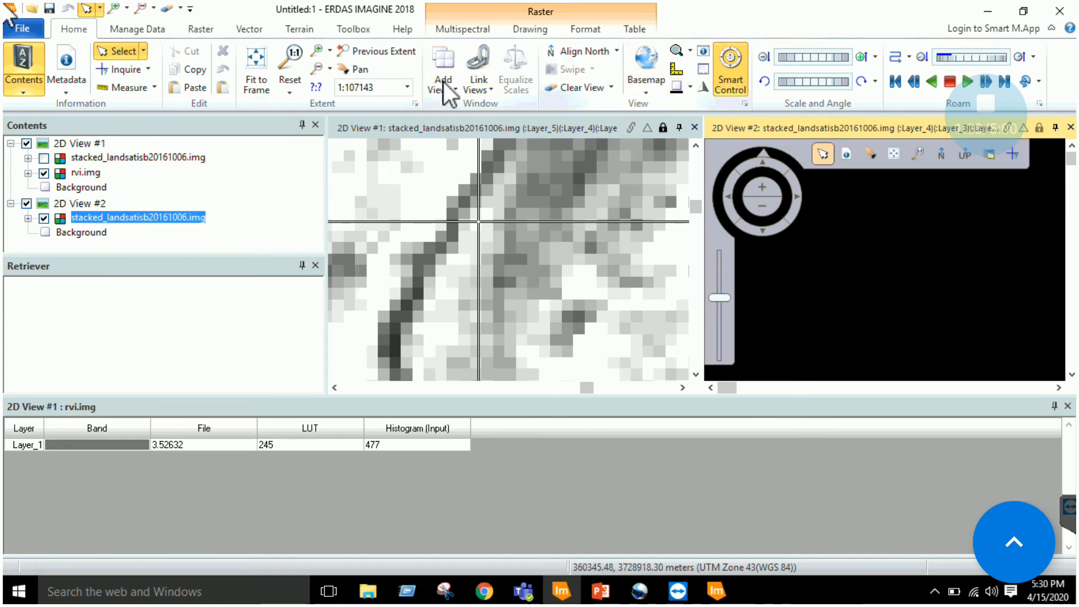
Step: Link the two views and fit the stacked Landsat layer to its window
left_click(477, 69)
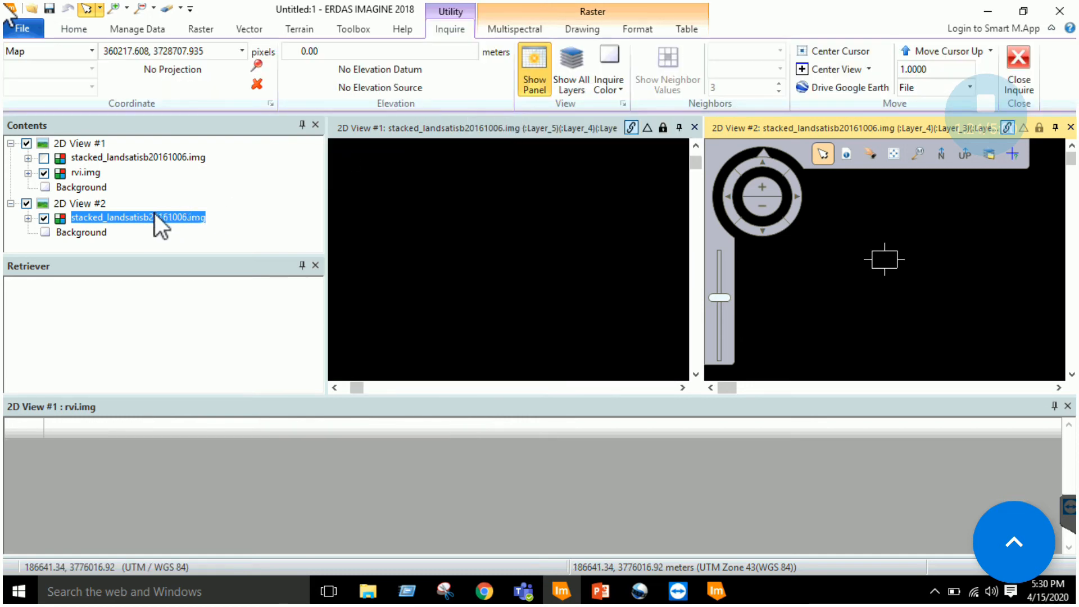
right_click(137, 217)
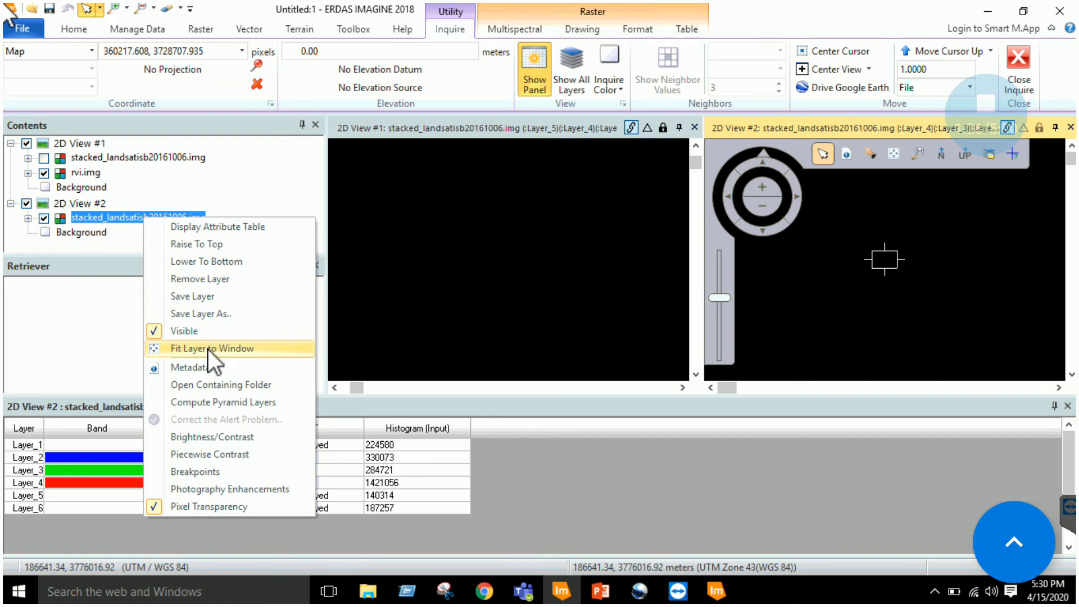
left_click(212, 349)
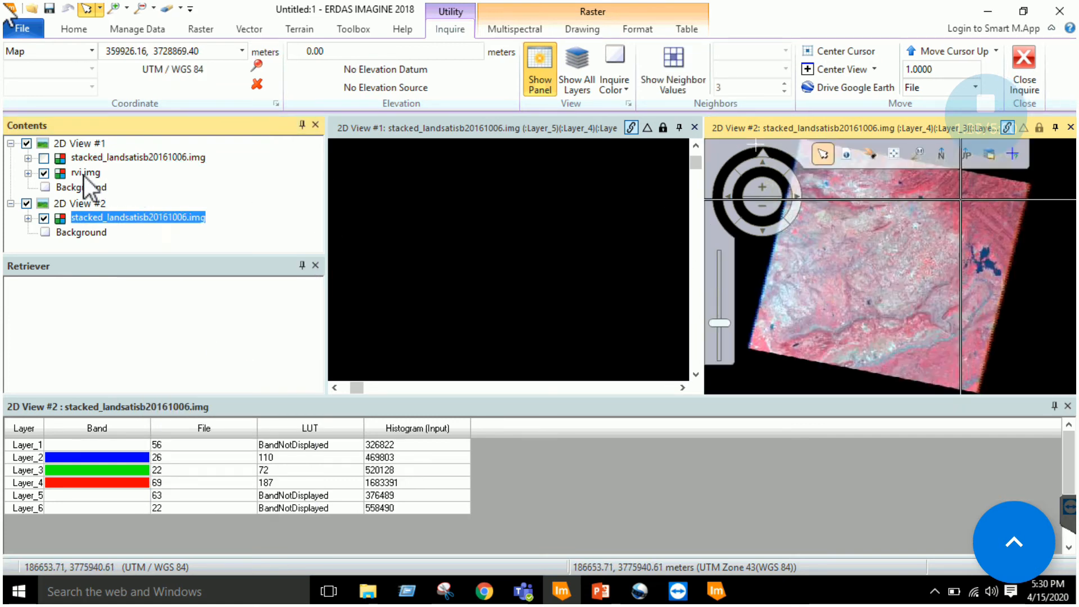
Step: Open the rvi.img layer's context menu in 2D View #1
right_click(85, 173)
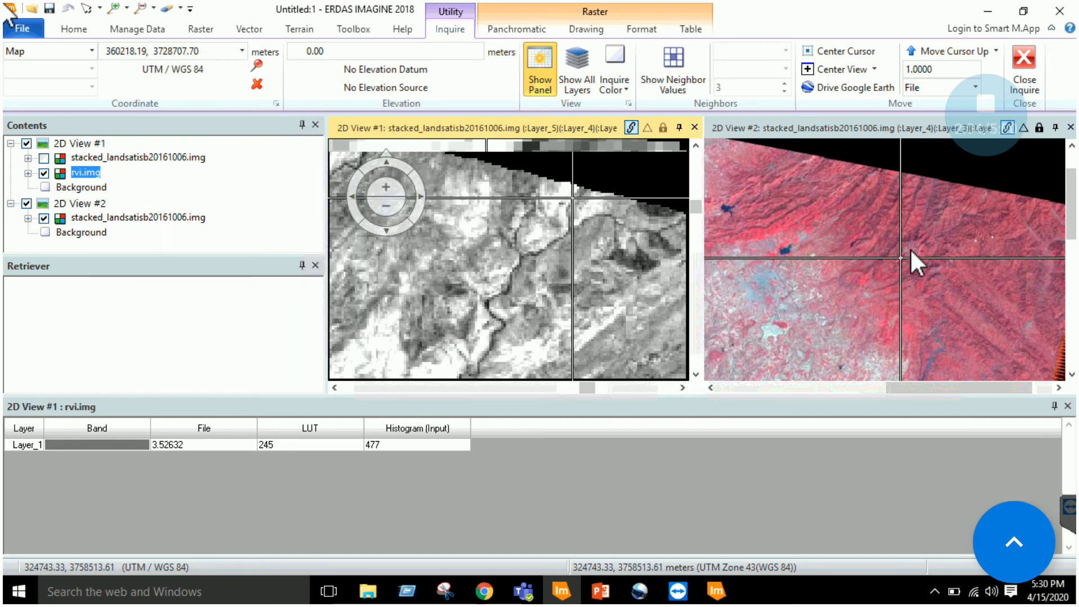
mouse_move(846, 282)
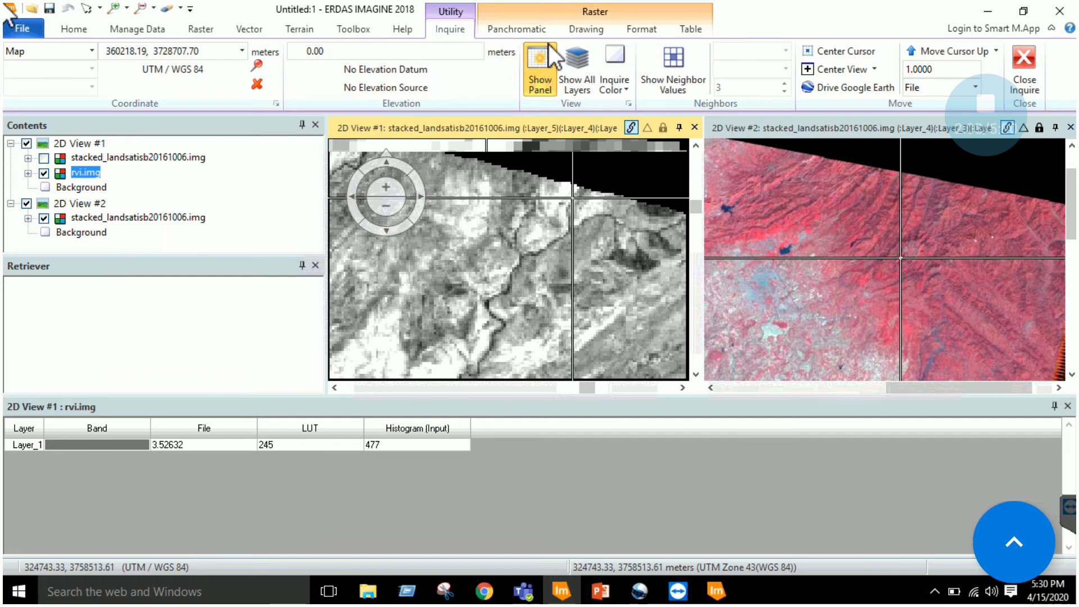
mouse_move(560, 92)
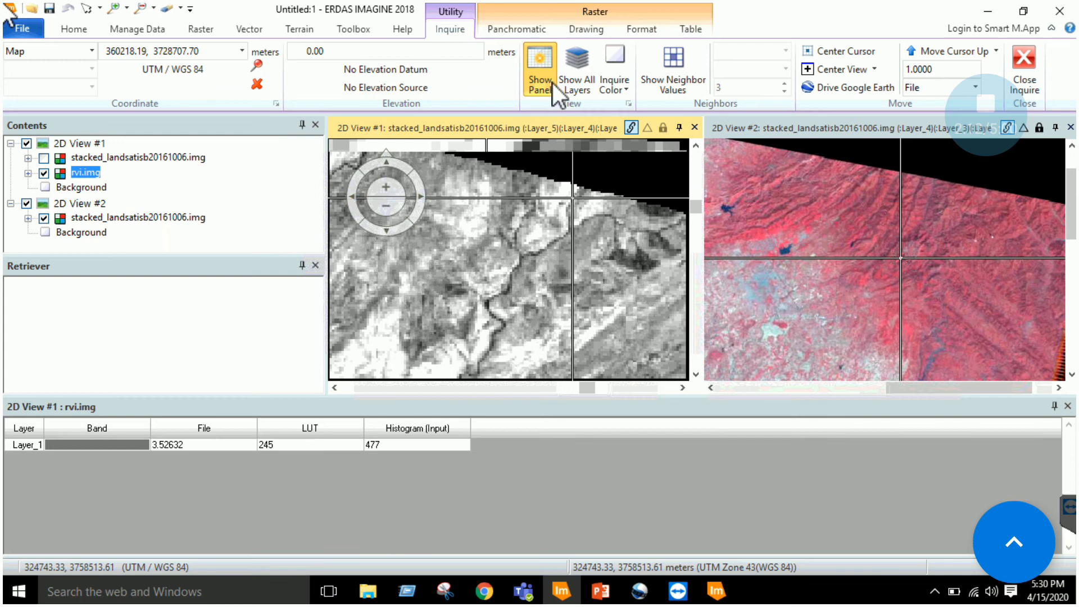
mouse_move(898, 248)
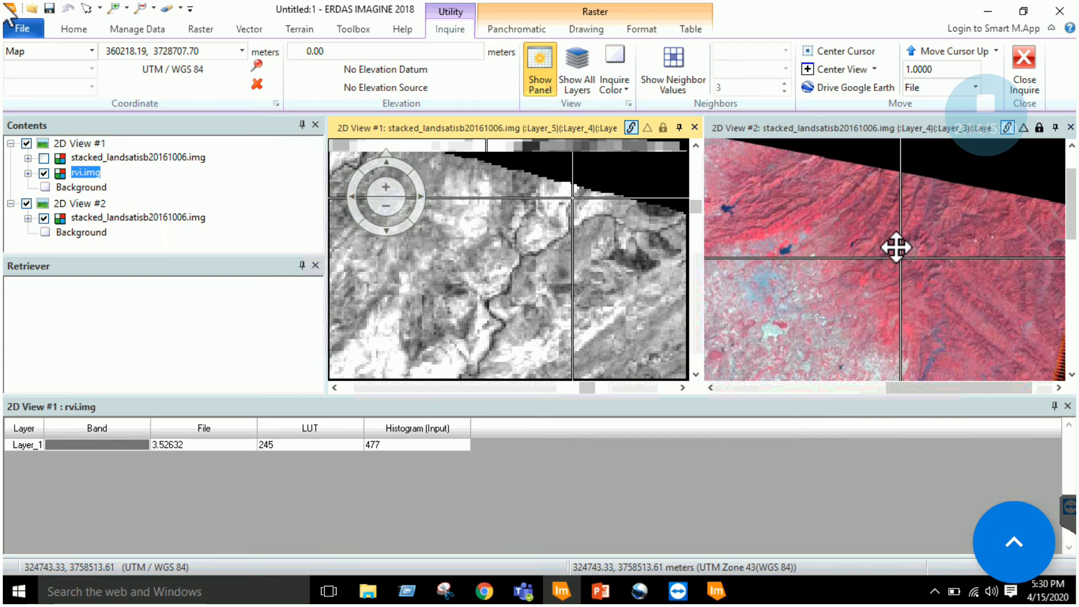
mouse_move(905, 228)
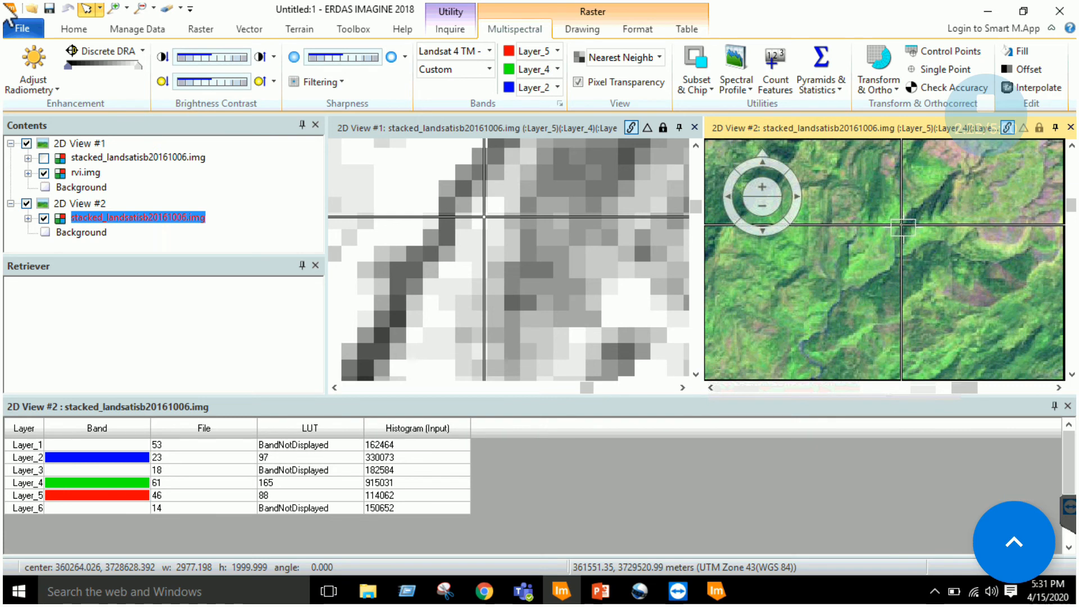
mouse_move(393, 420)
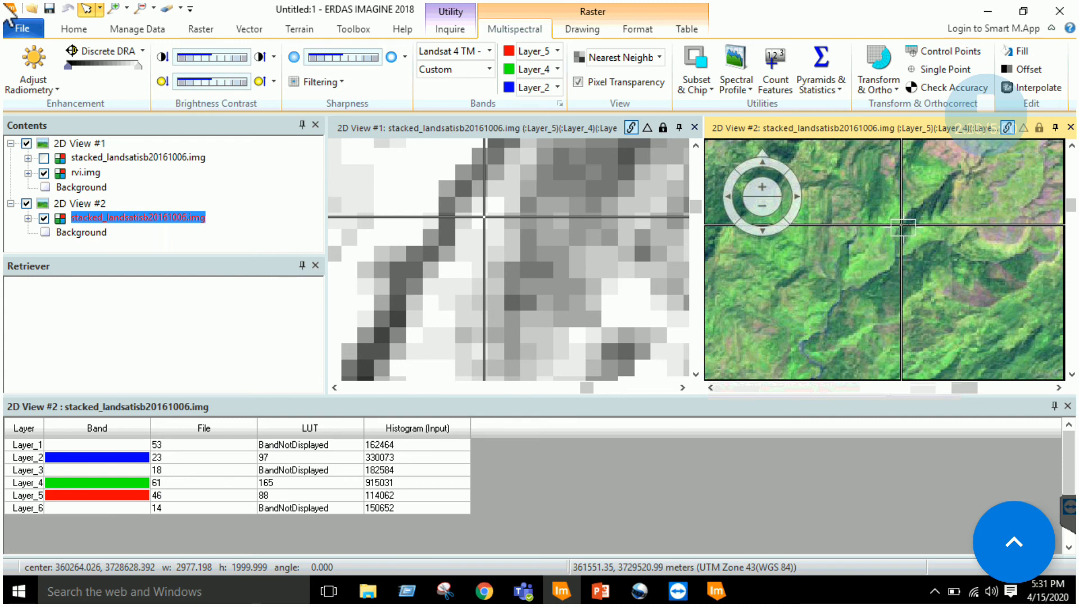
mouse_move(350, 441)
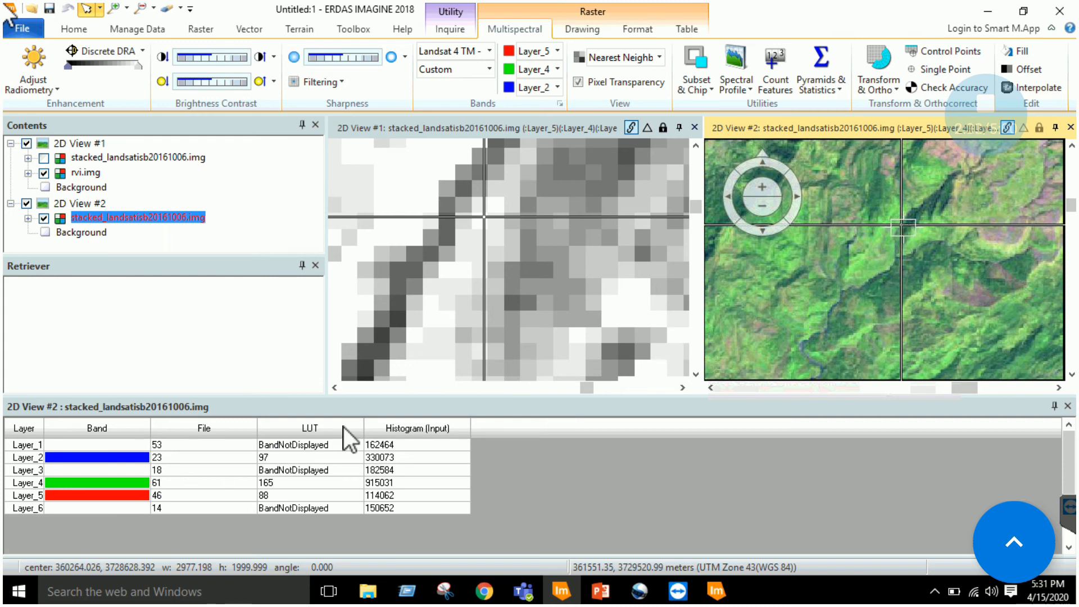
mouse_move(502, 176)
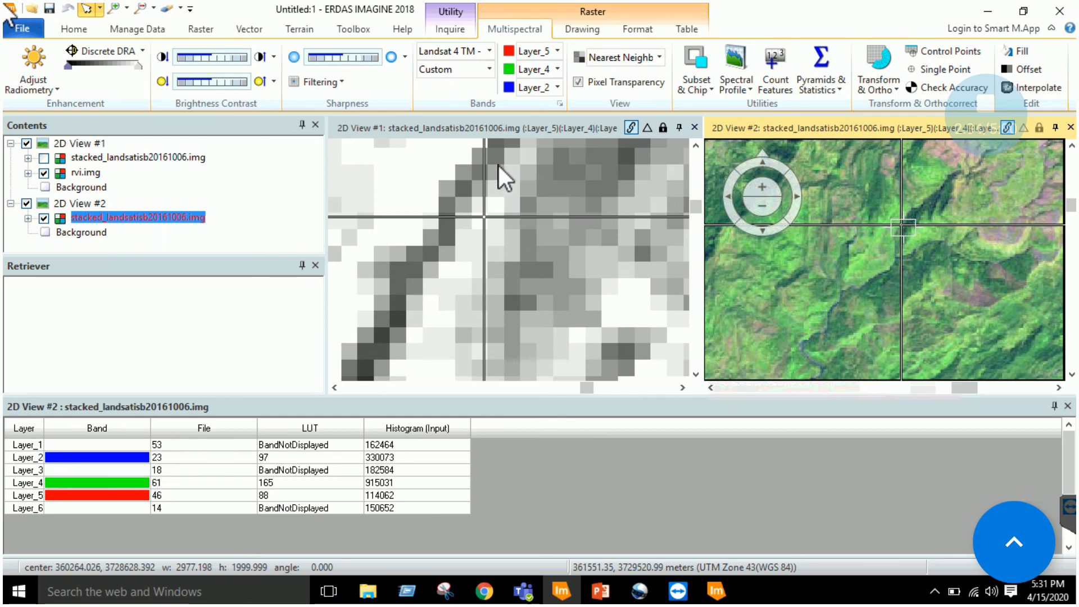
mouse_move(503, 141)
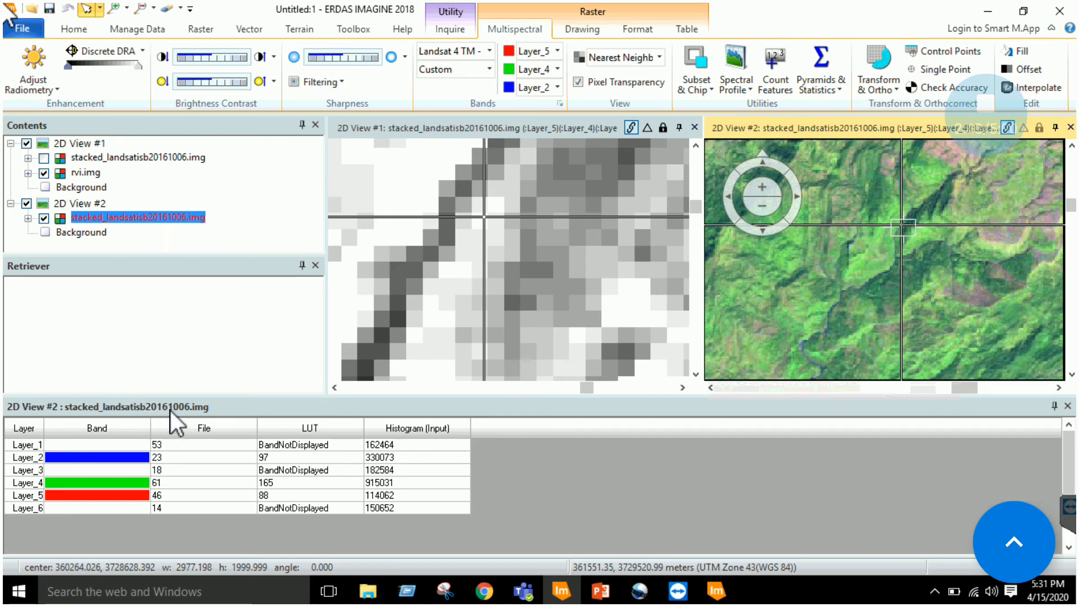
mouse_move(484, 141)
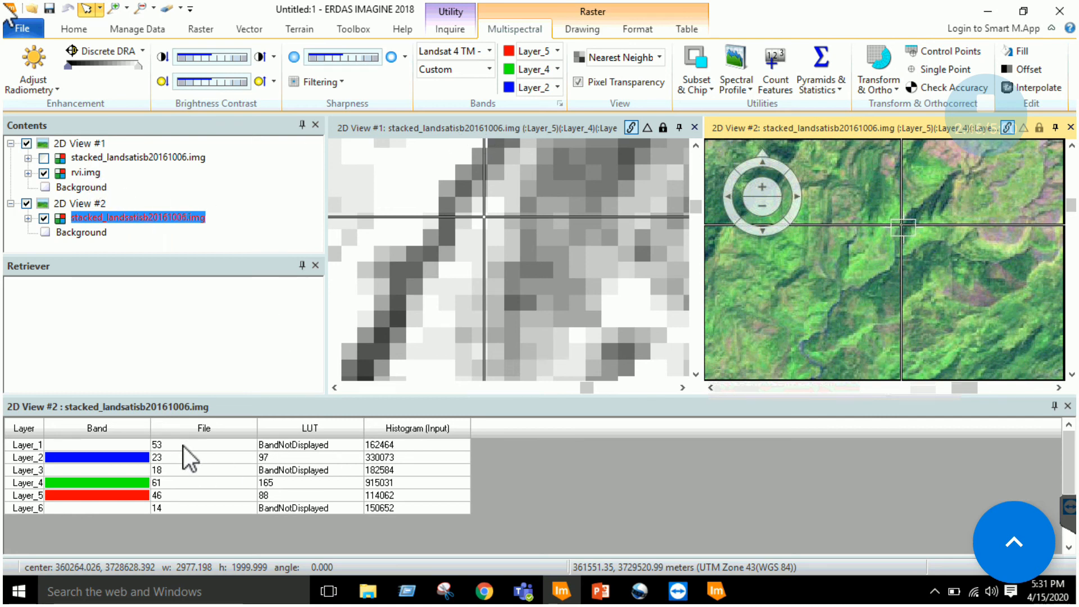
mouse_move(908, 233)
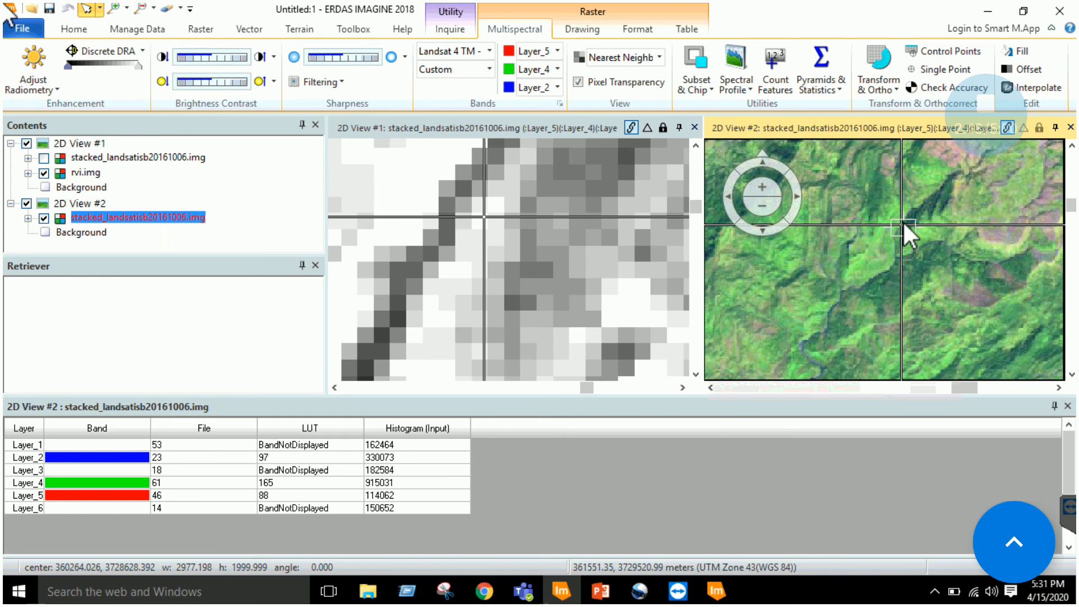
mouse_move(910, 236)
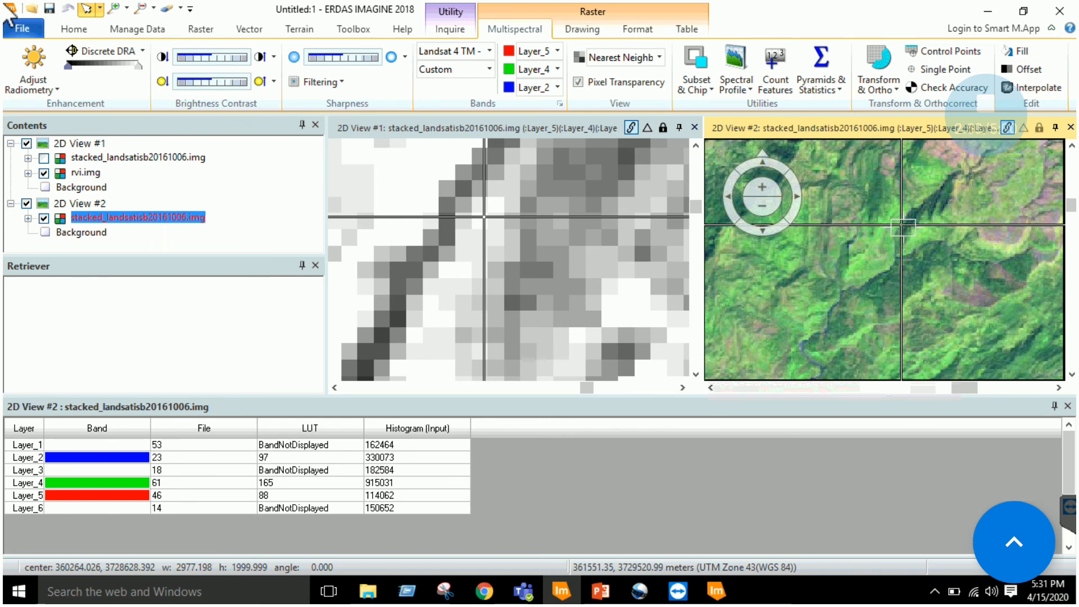
mouse_move(888, 230)
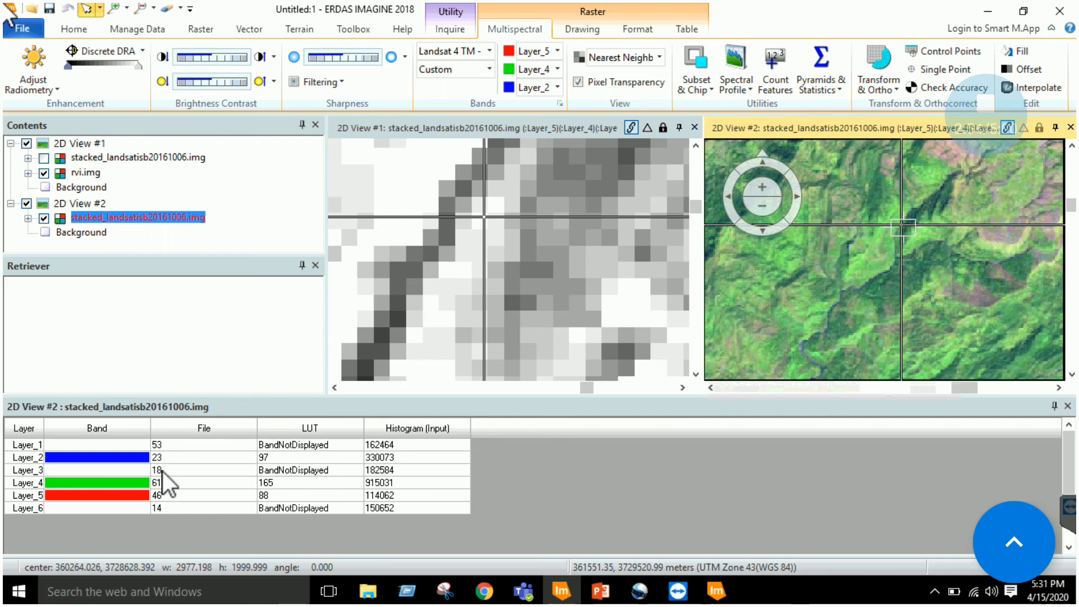
mouse_move(499, 137)
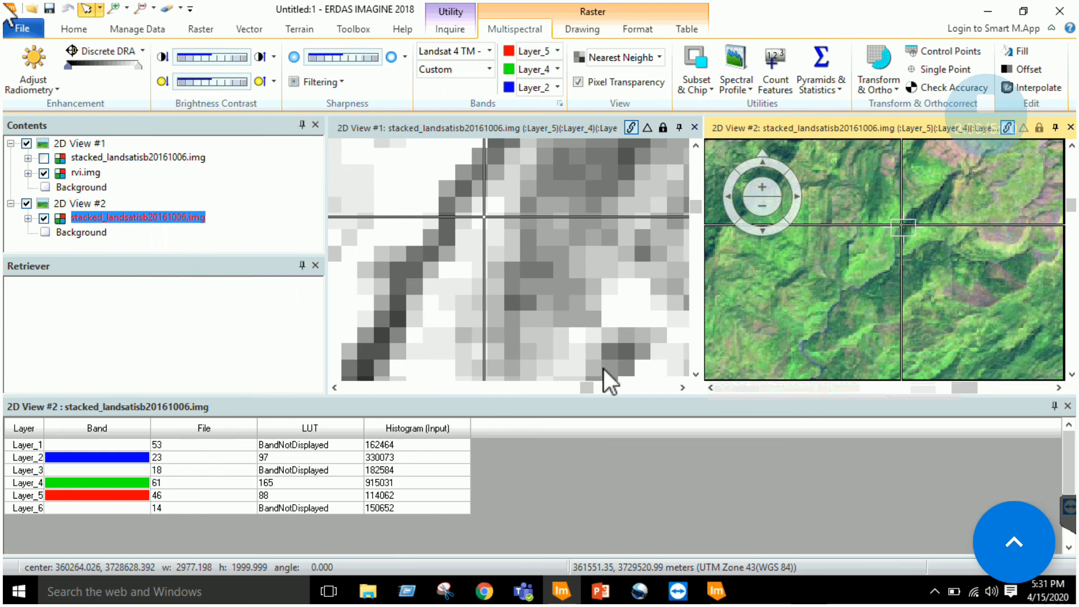
mouse_move(518, 229)
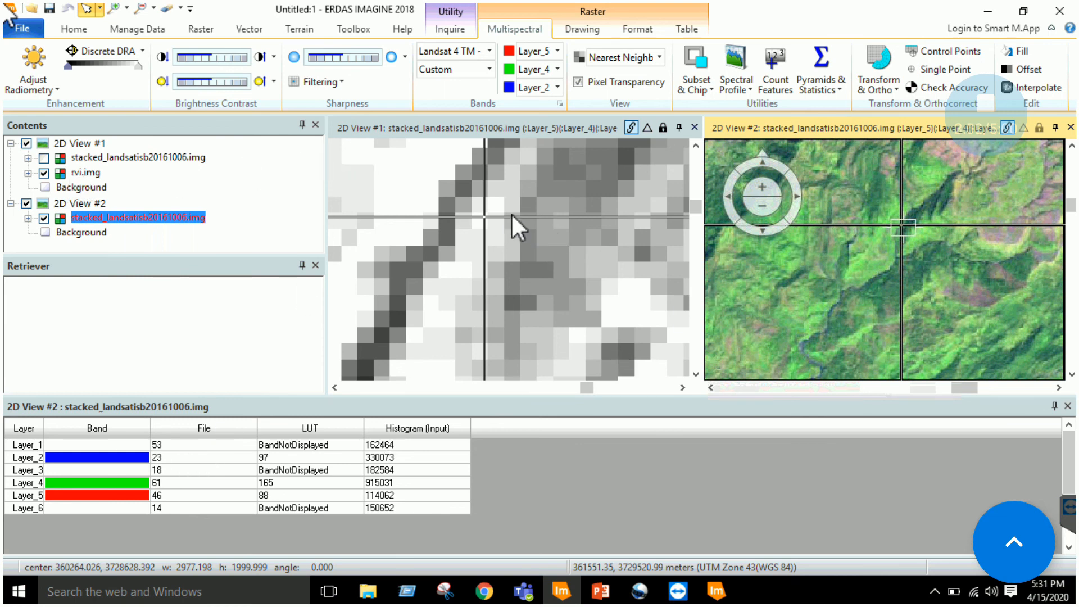
mouse_move(873, 231)
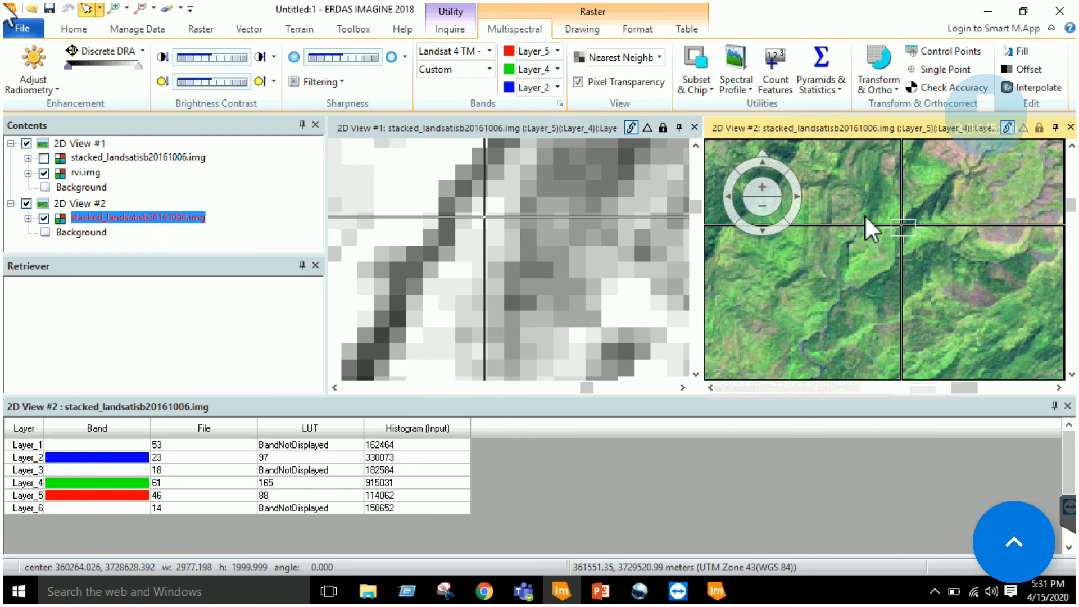
mouse_move(888, 228)
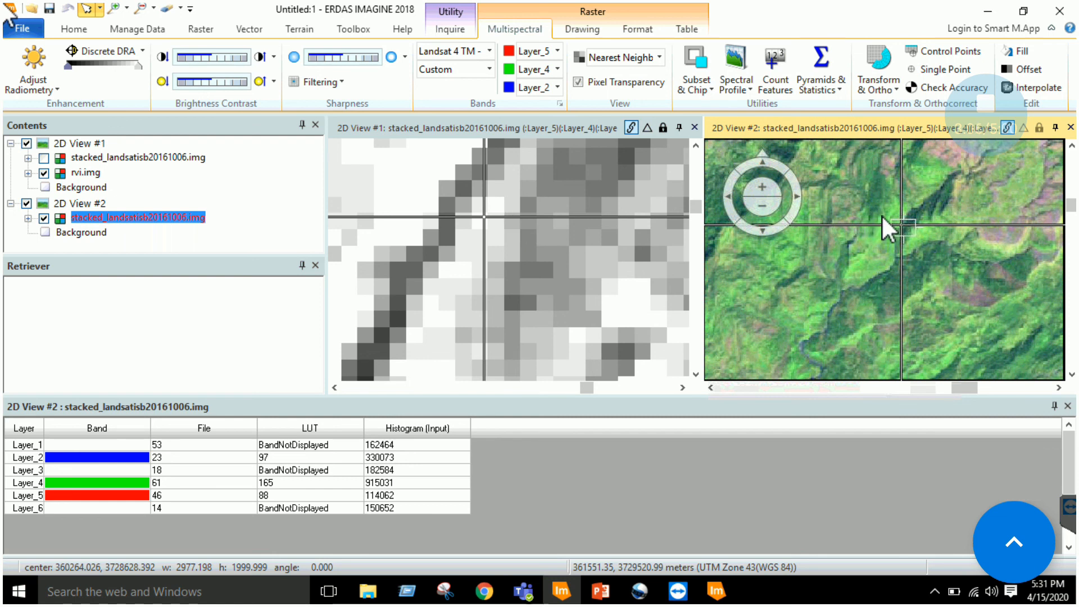
mouse_move(519, 238)
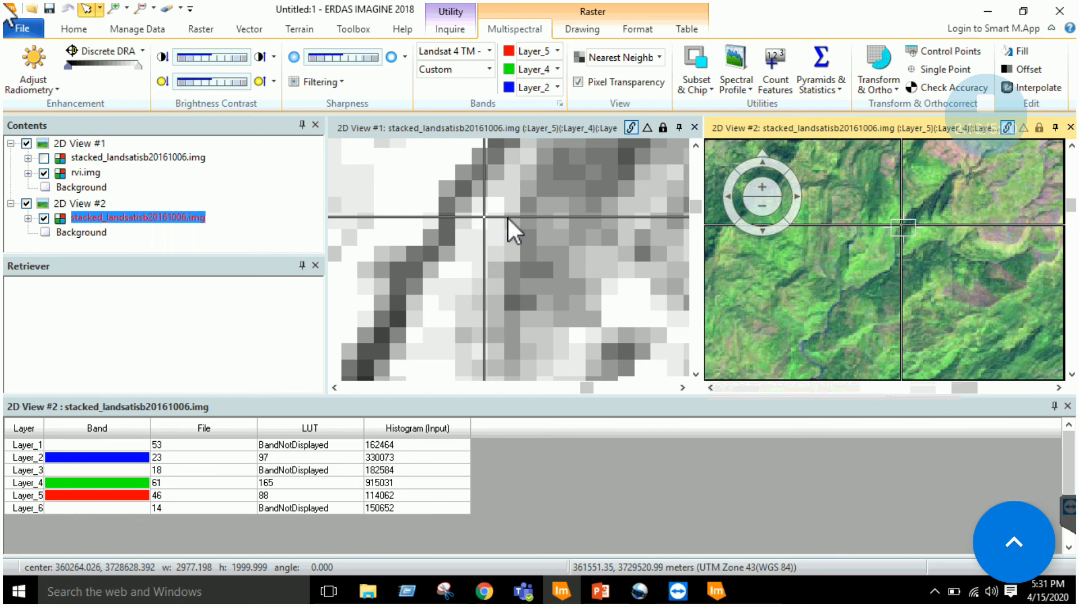
mouse_move(888, 233)
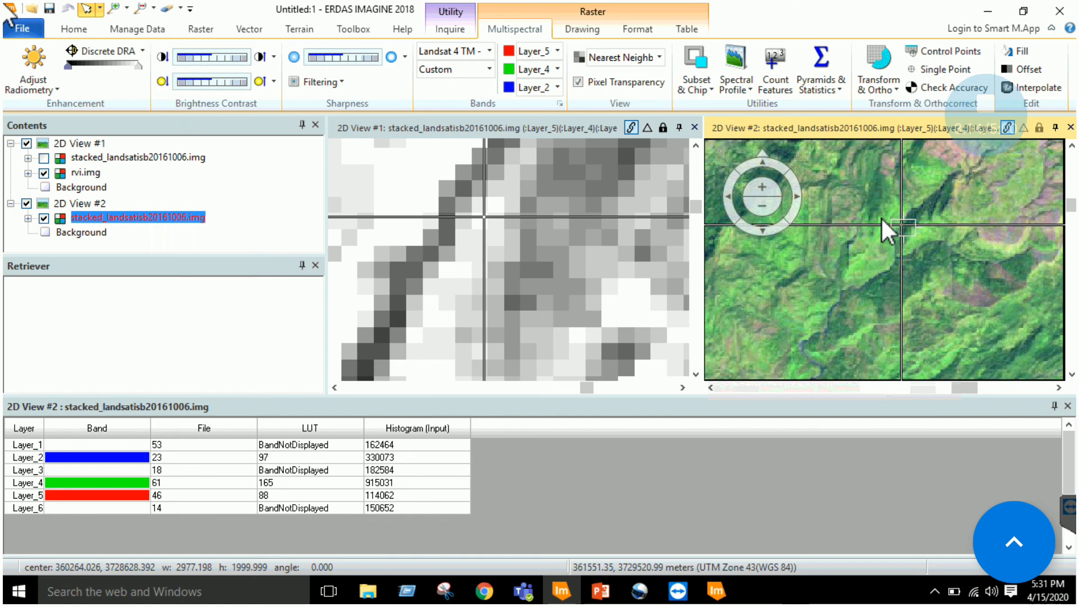
Step: Read the rvi.img ratio value of 4.3 at the riverside inquiry point
left_click(450, 28)
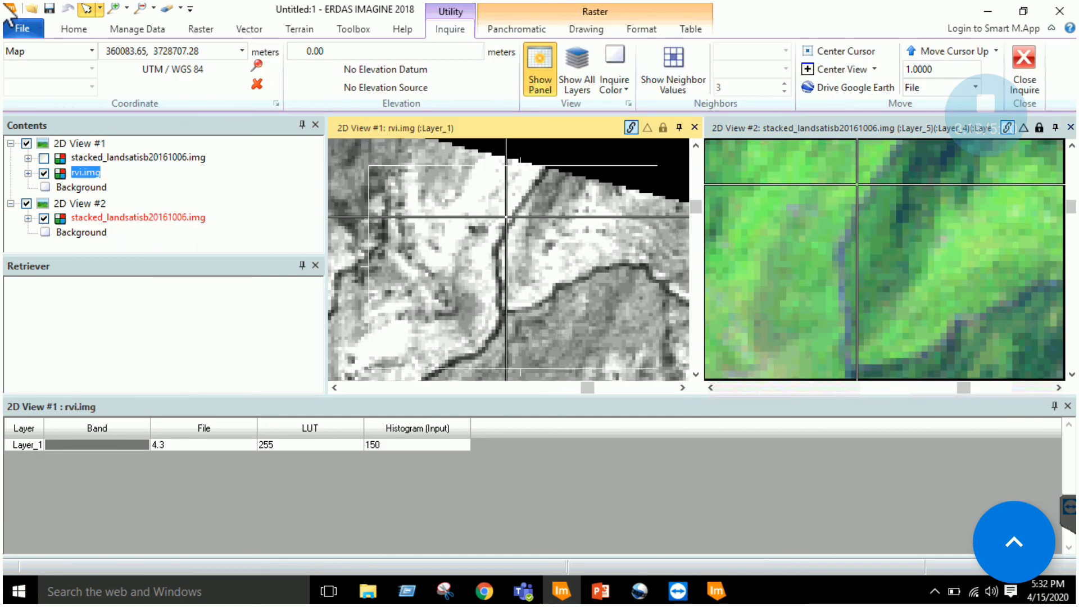
Step: Select stacked_landsatisb20161006.img to list its six band values, band 4 reading 74
left_click(138, 217)
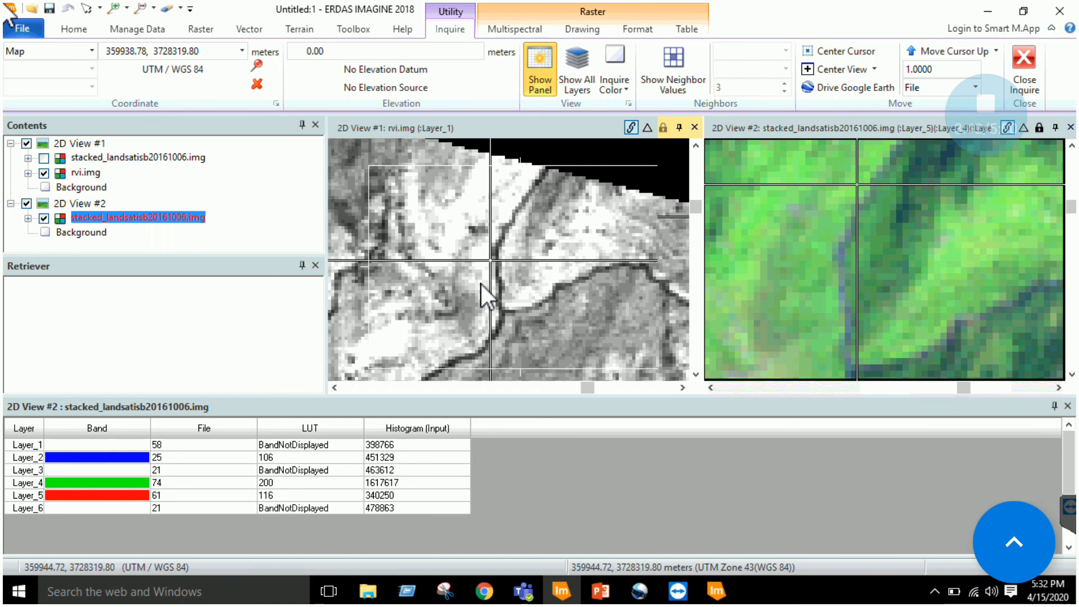
mouse_move(651, 416)
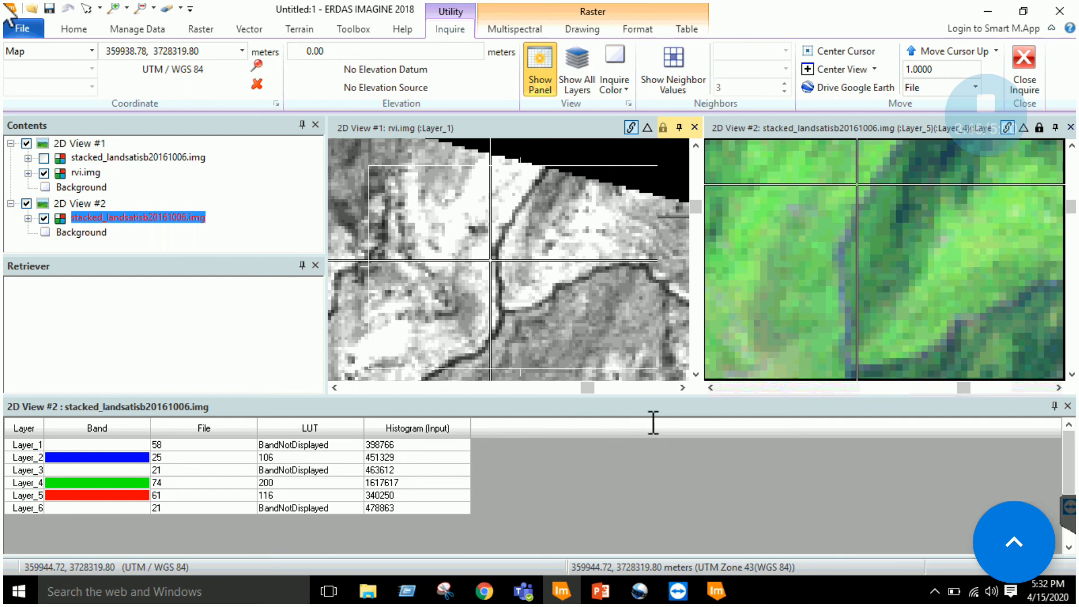
mouse_move(646, 416)
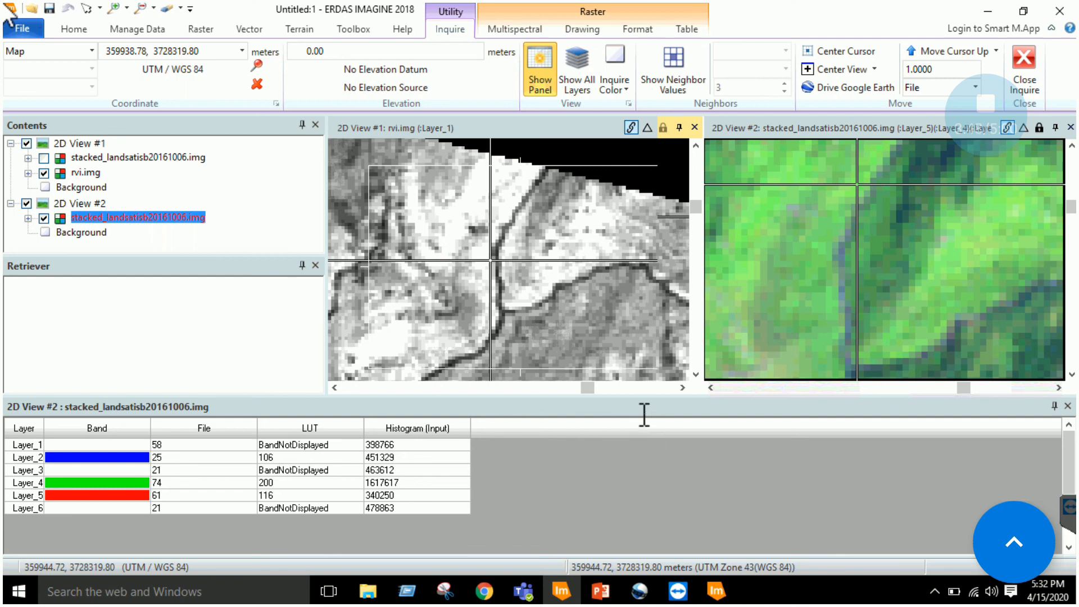
mouse_move(650, 421)
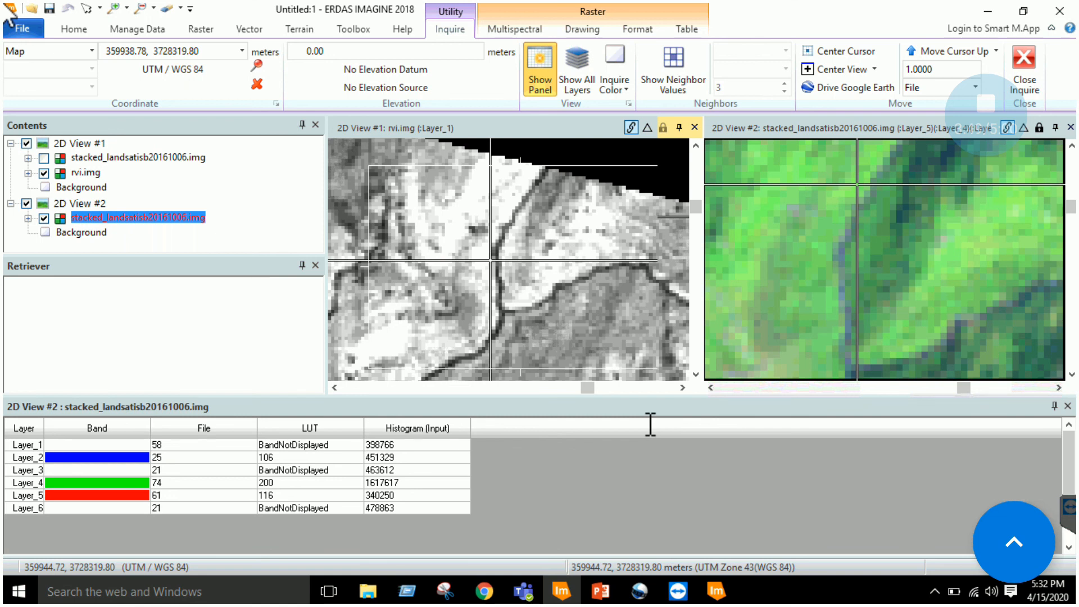